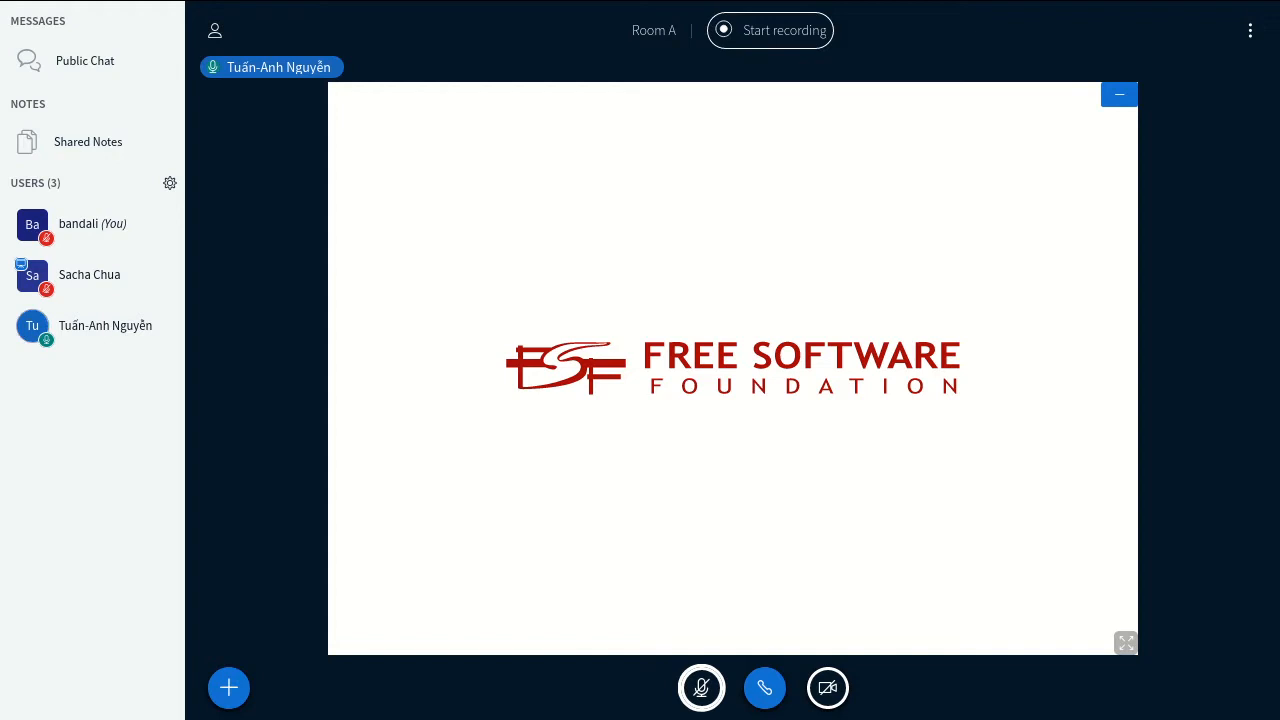
mouse_move(750, 42)
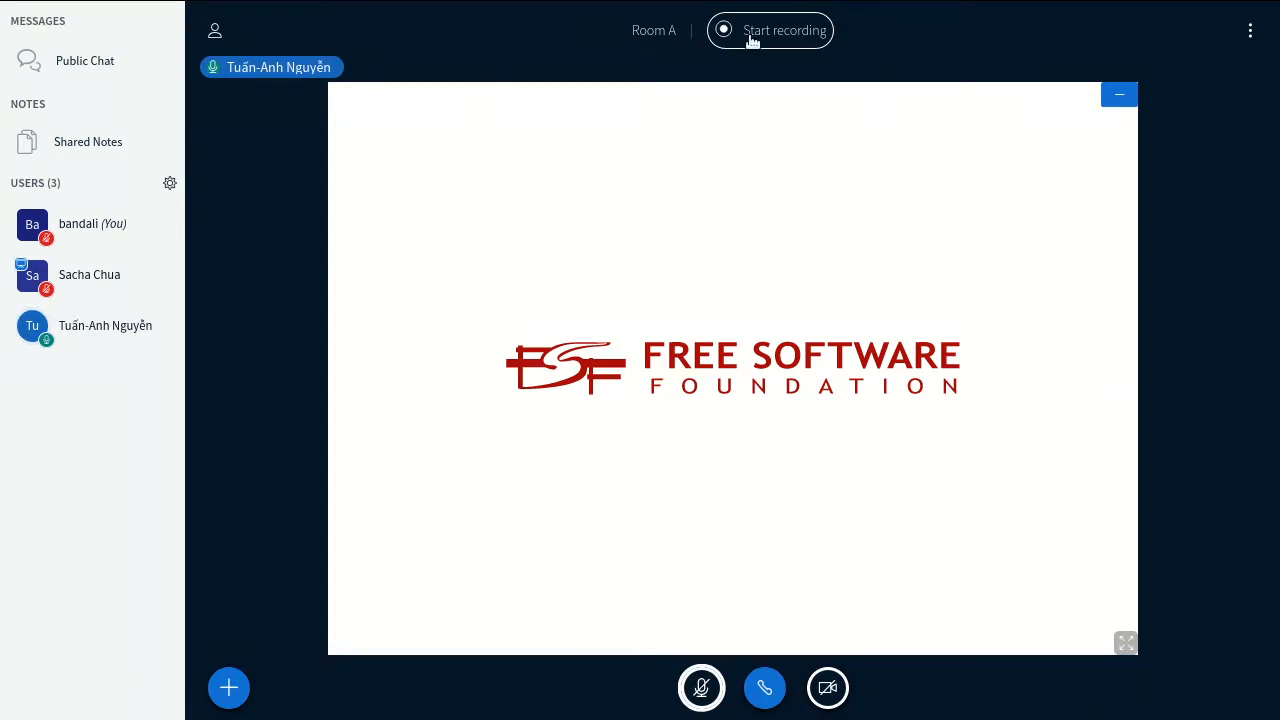
Start recording the Room A session from the top recording button.
click(769, 30)
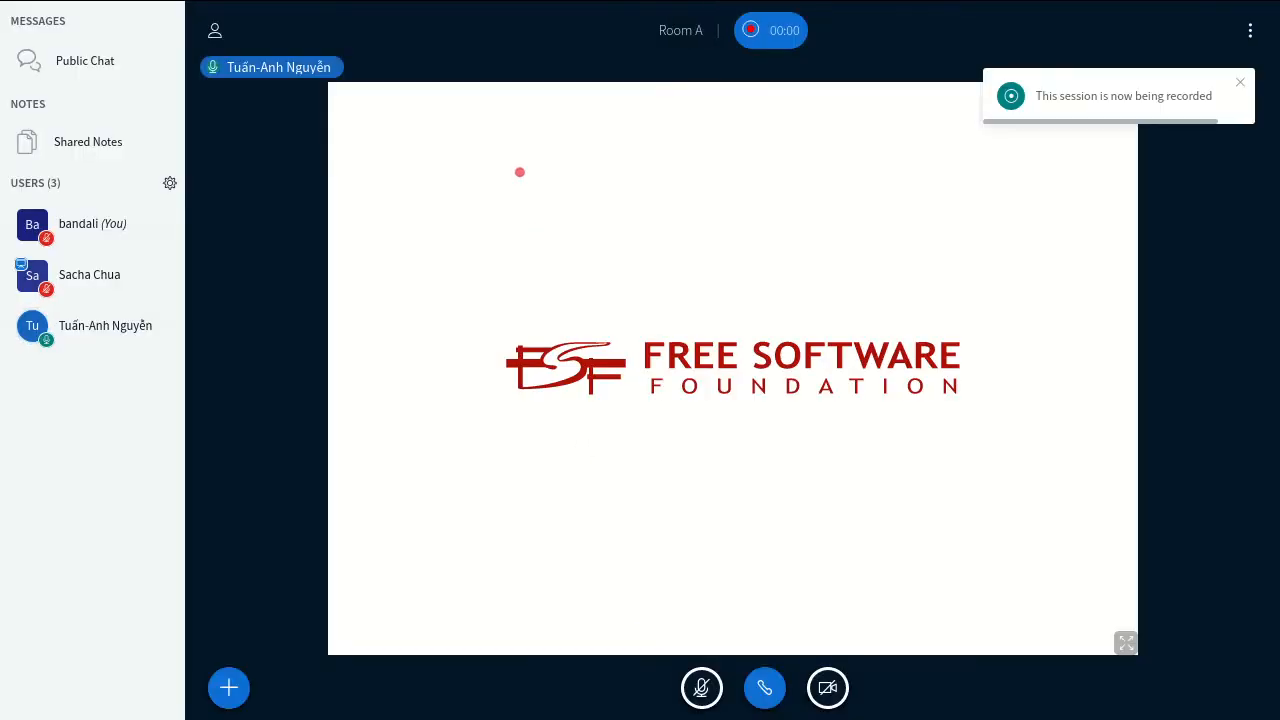
mouse_move(479, 165)
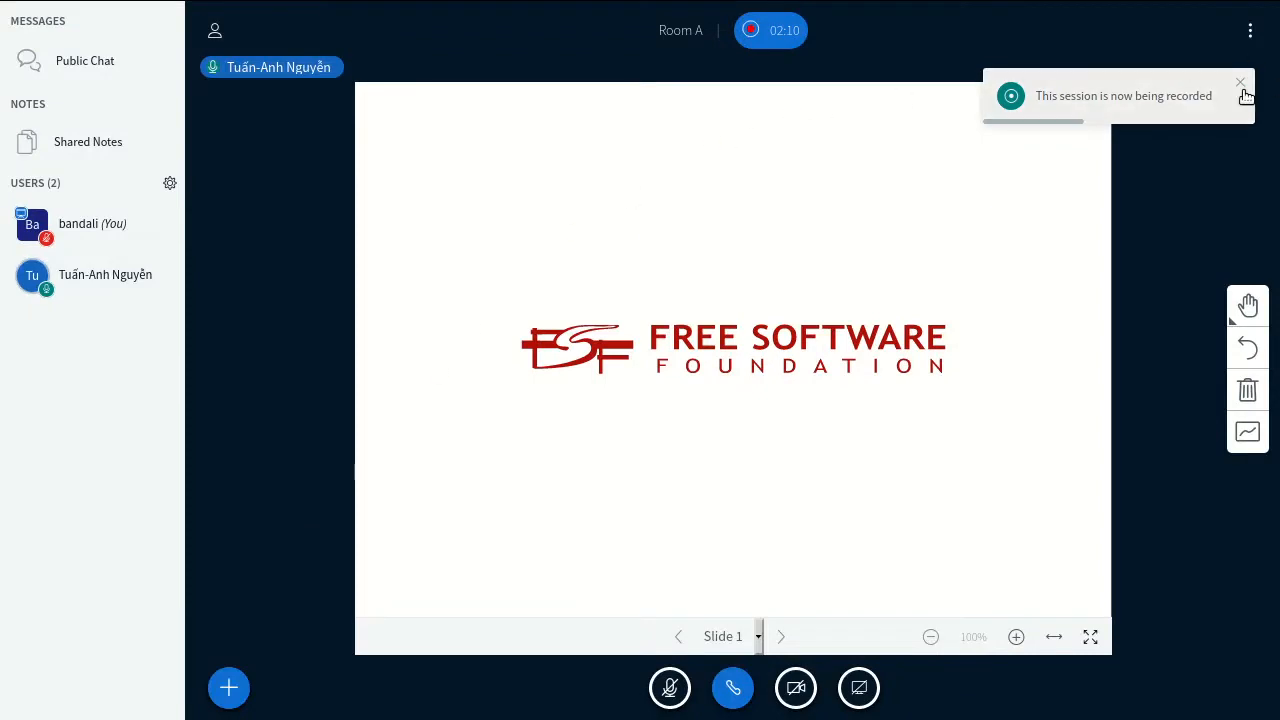
click(1240, 82)
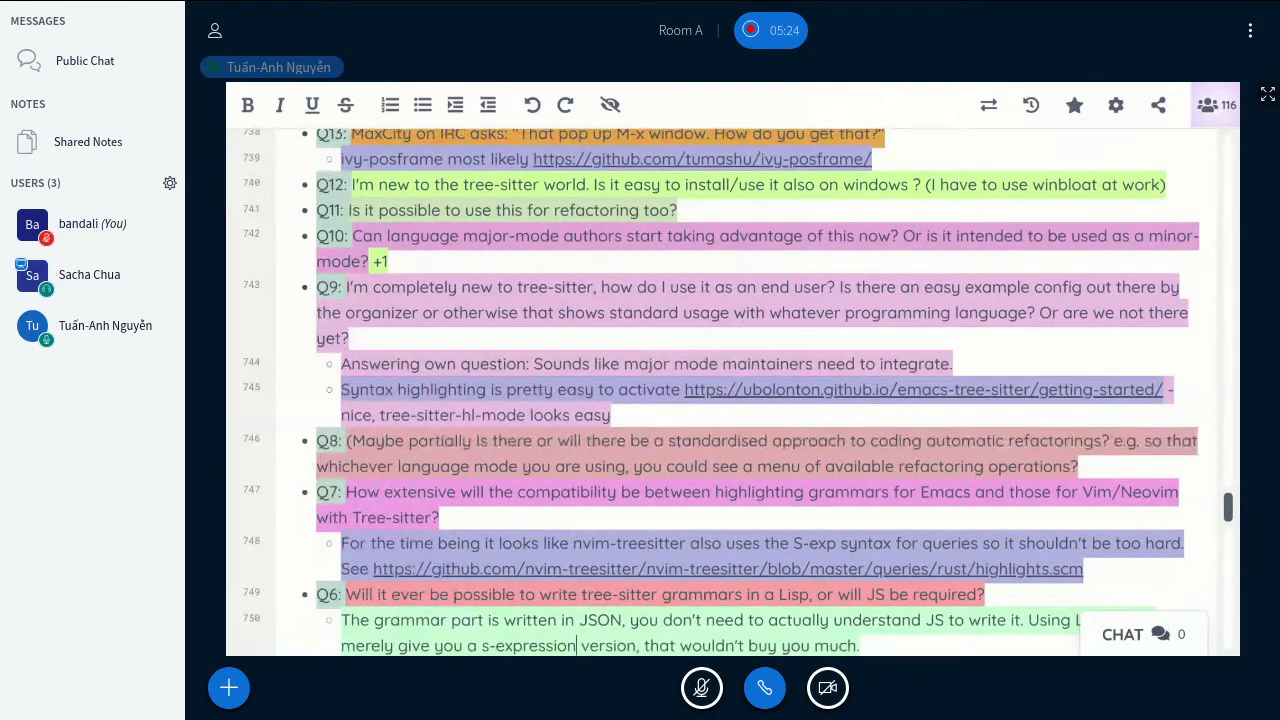
Scroll down to Q4 in the shared notes and begin its answer with 'Mayb…'.
scroll(down, 3)
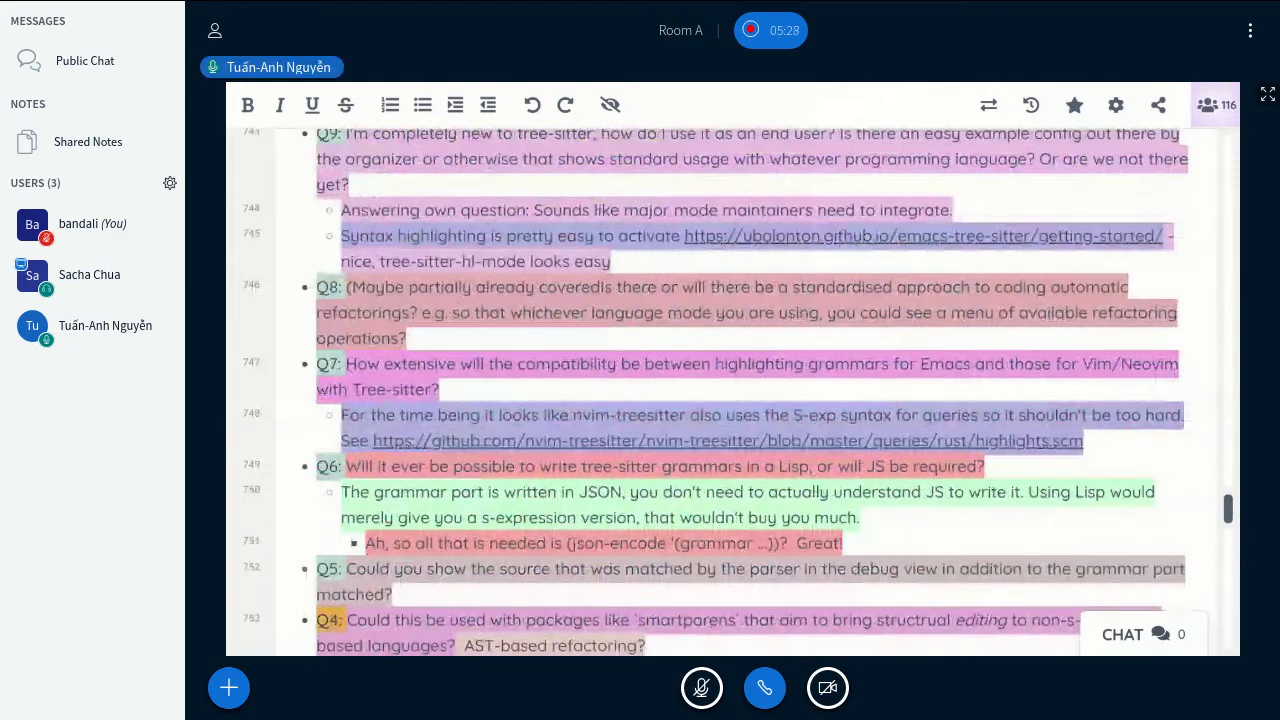
scroll(down, 3)
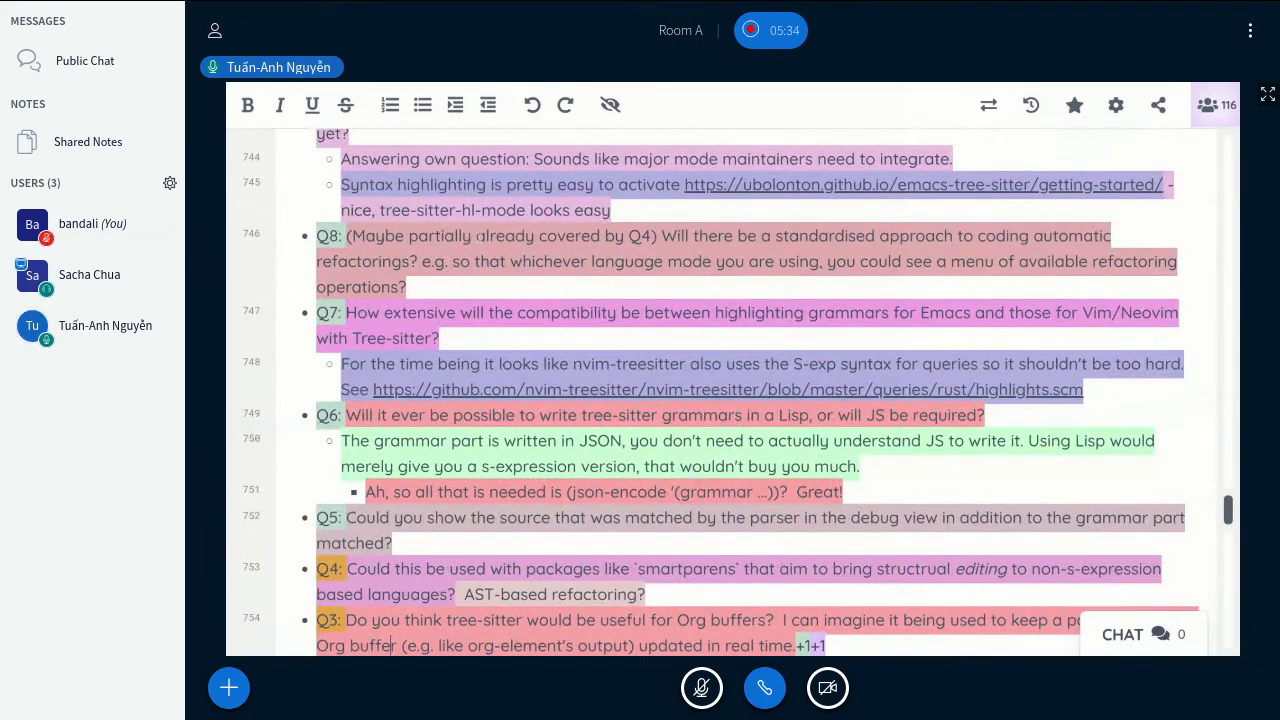
mouse_move(852, 381)
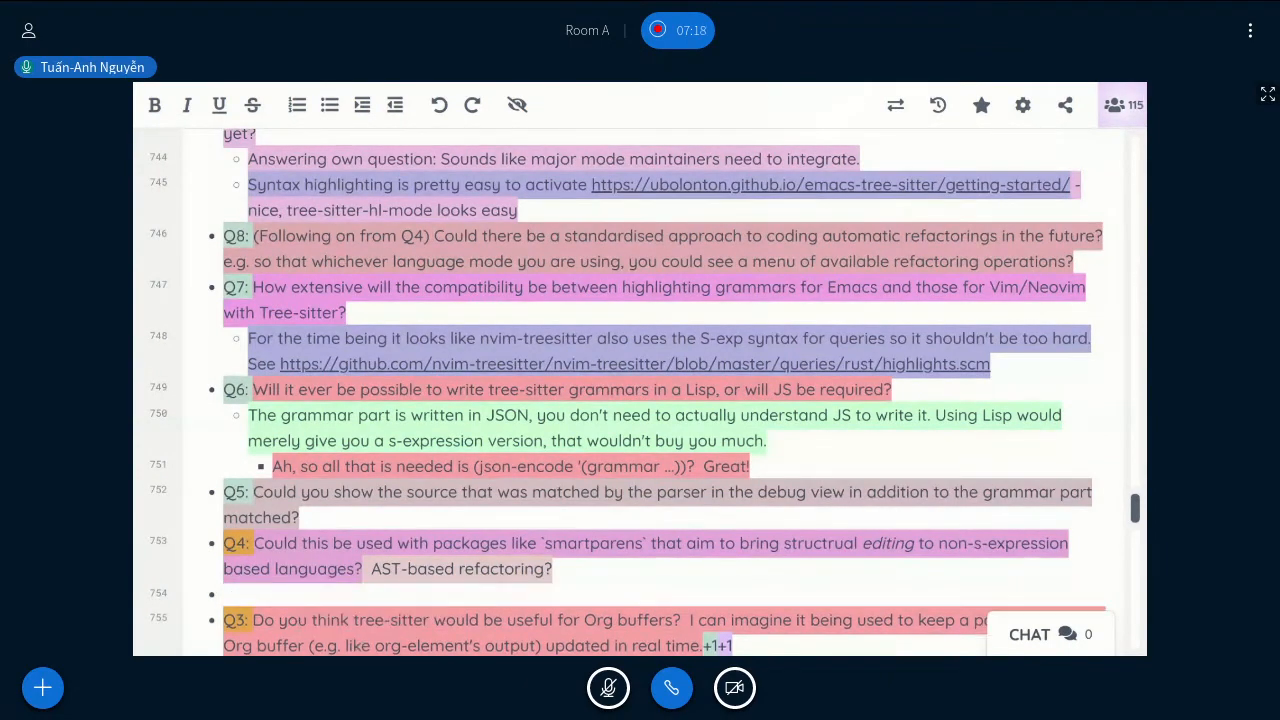
text(Mayb)
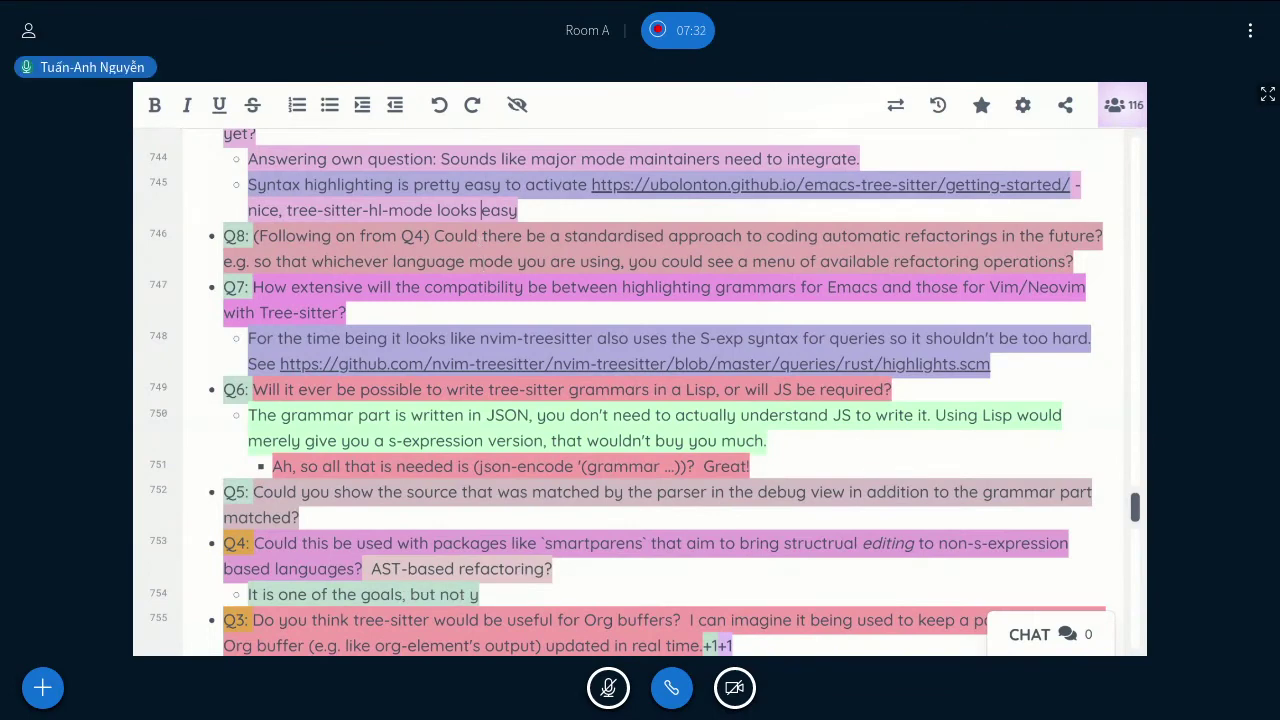
Finish Q4's answer as '…not yet achieved' and start Q8's answer 'Not sure about this.'.
text(et achieved.)
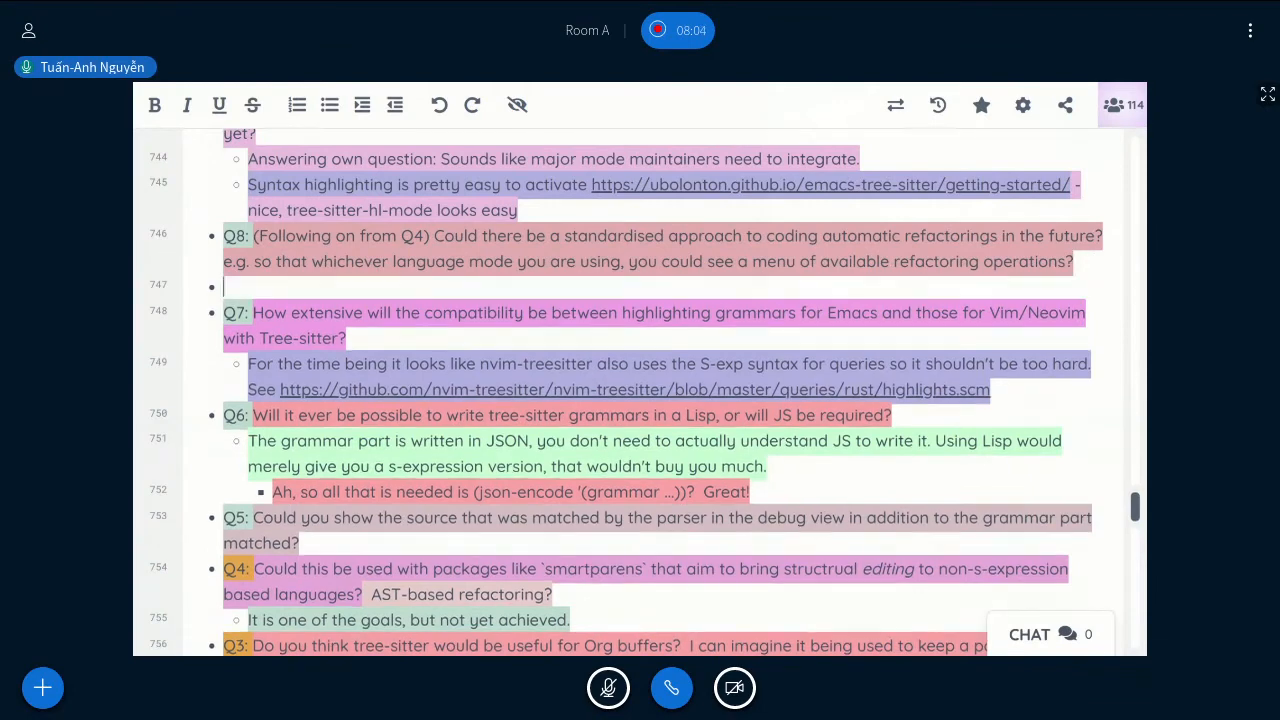
text(Not)
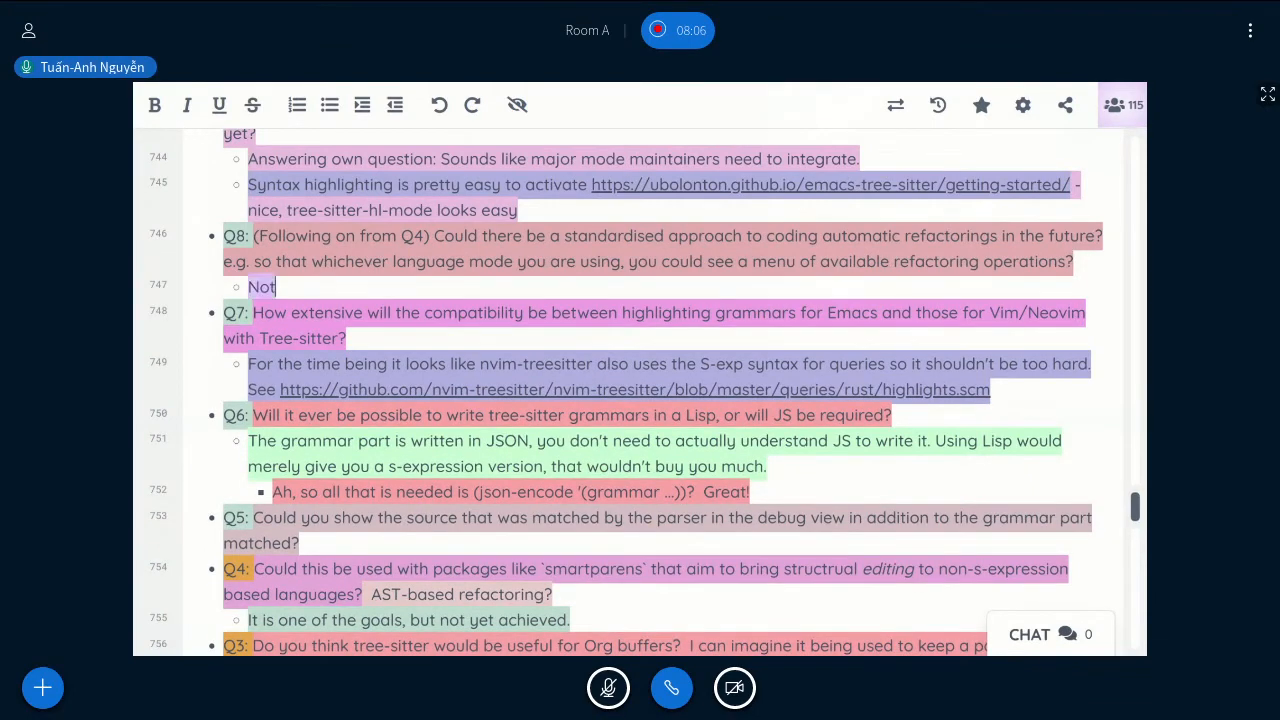
text(sure about this. M)
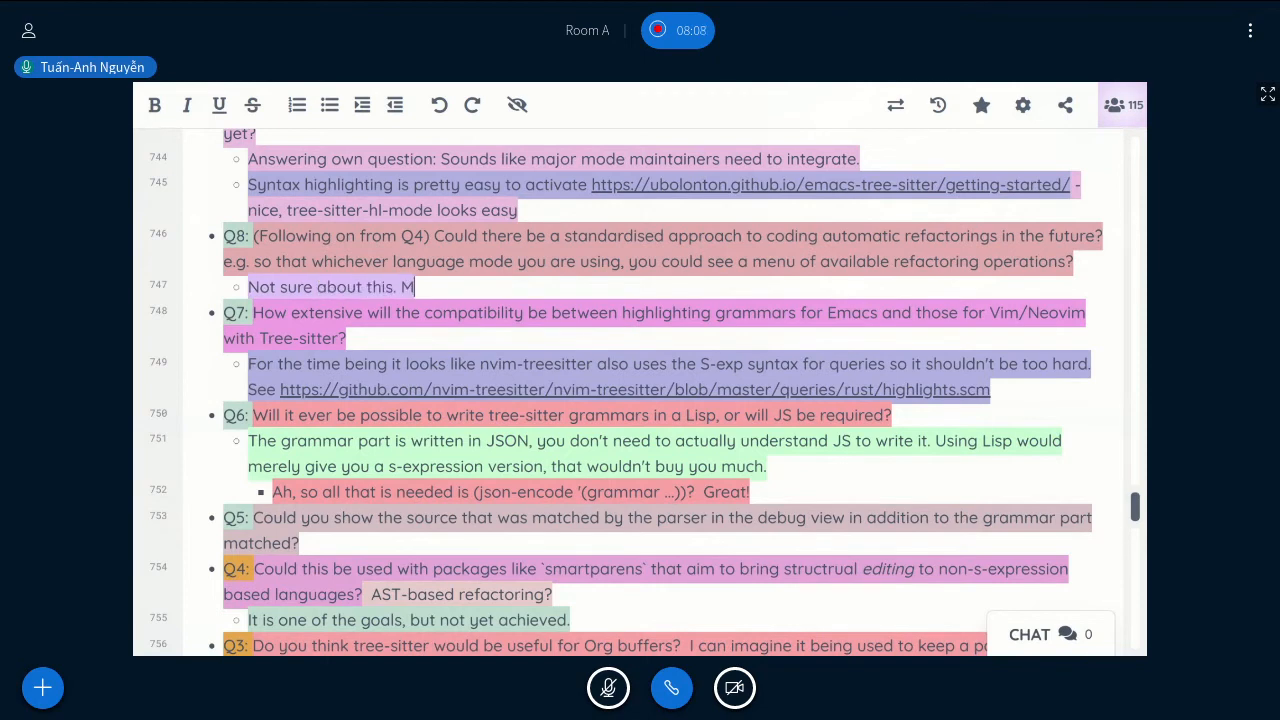
Explain under Q8 that most refactoring operations are highly language-specific, perhaps per object-oriented language type.
text(ost refactoring o)
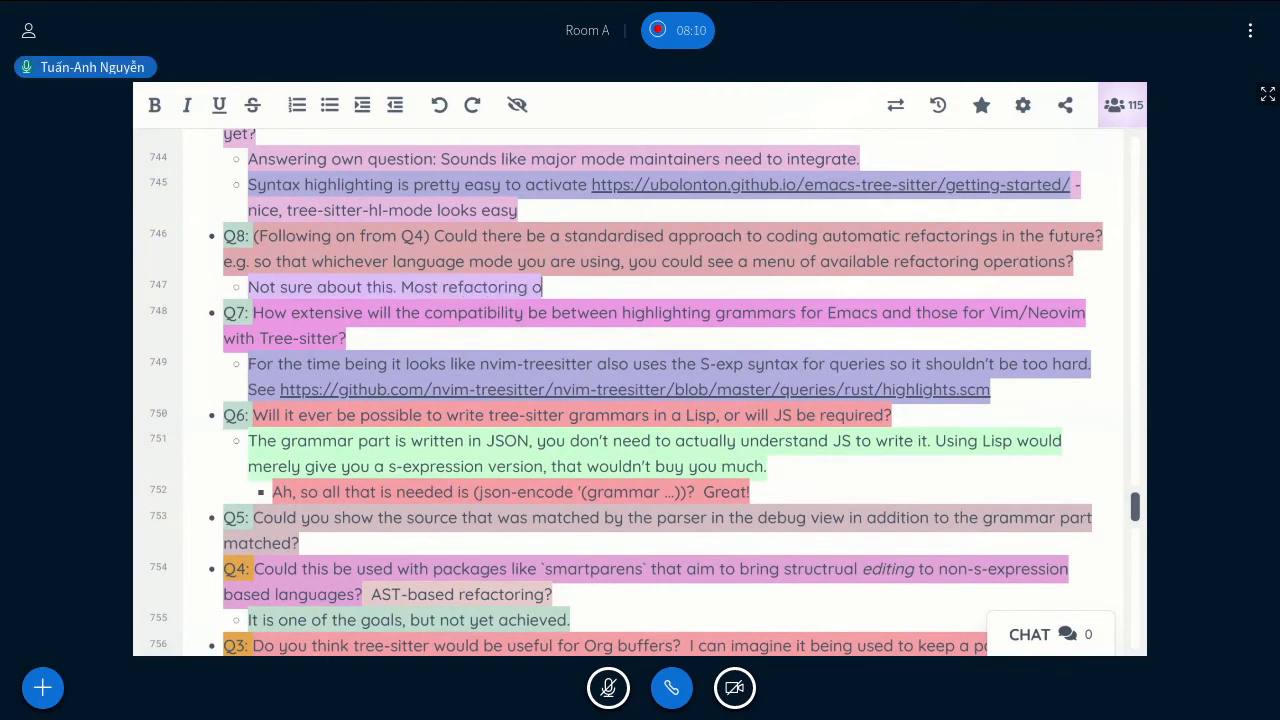
text(operations are highly specific to a class of languages. Not one single approach for all the)
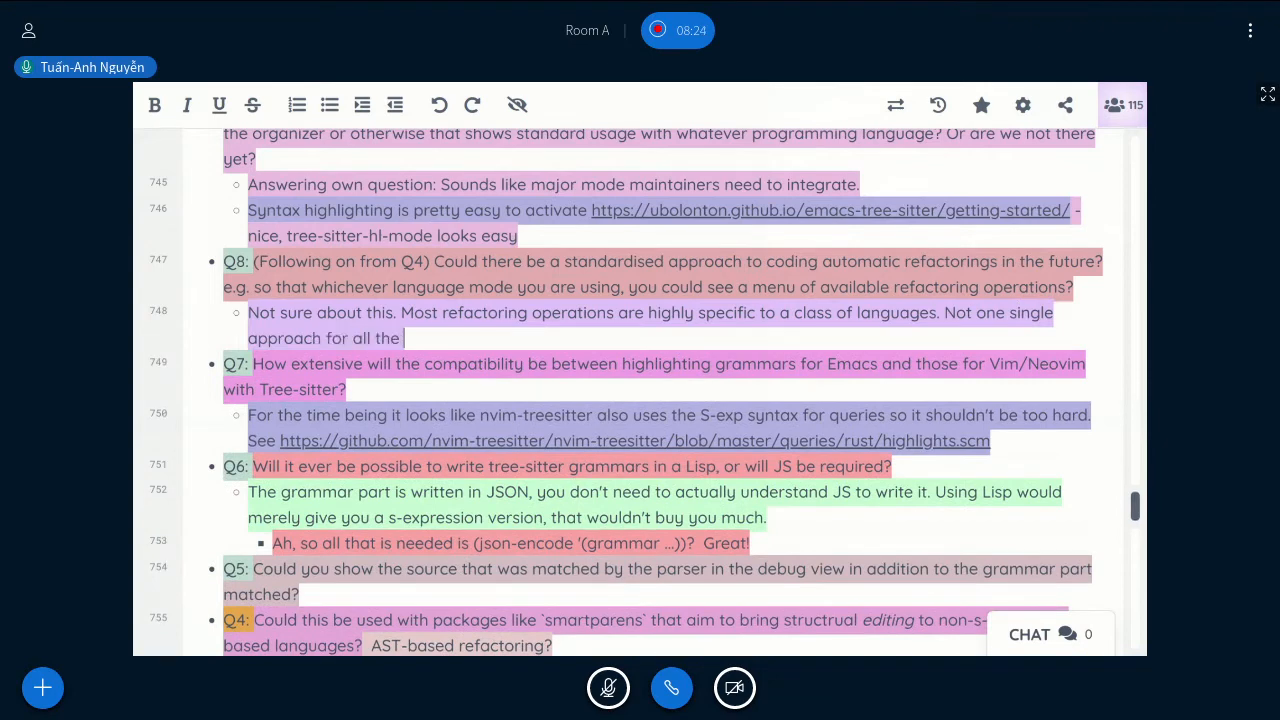
text(languages, but maybe one for ob)
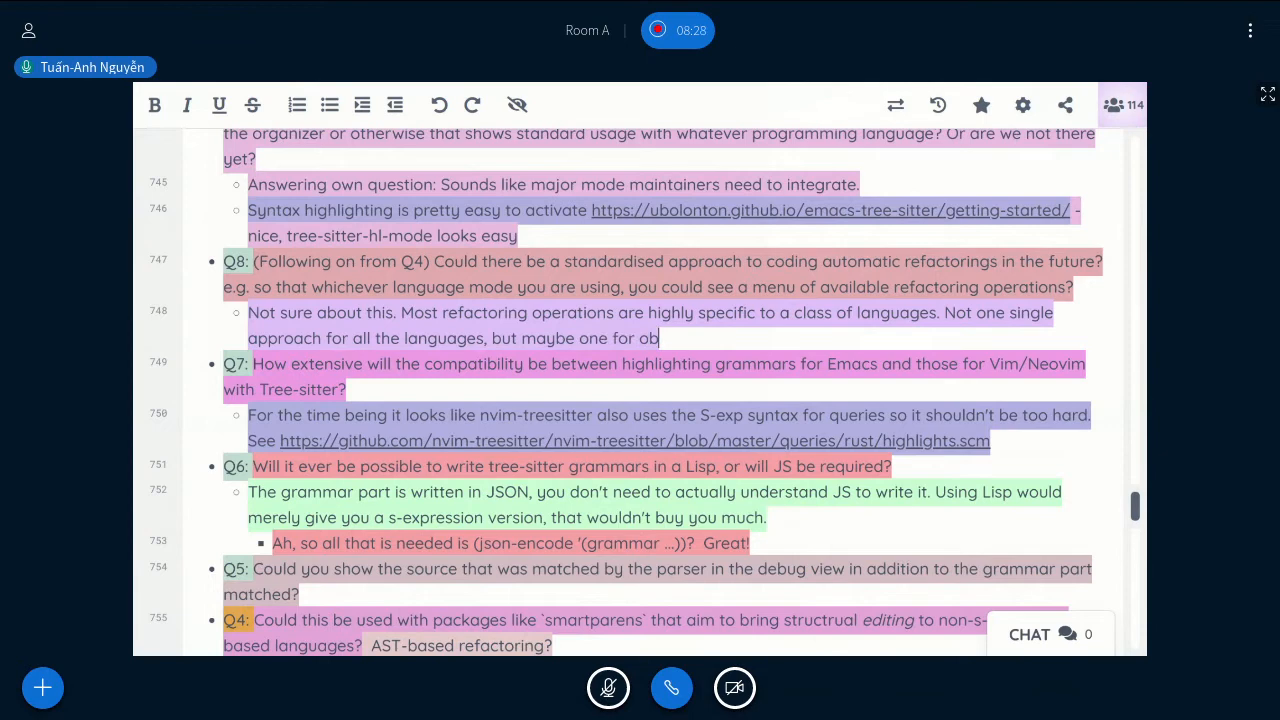
text(ject-oriented languages, one for Lisp)
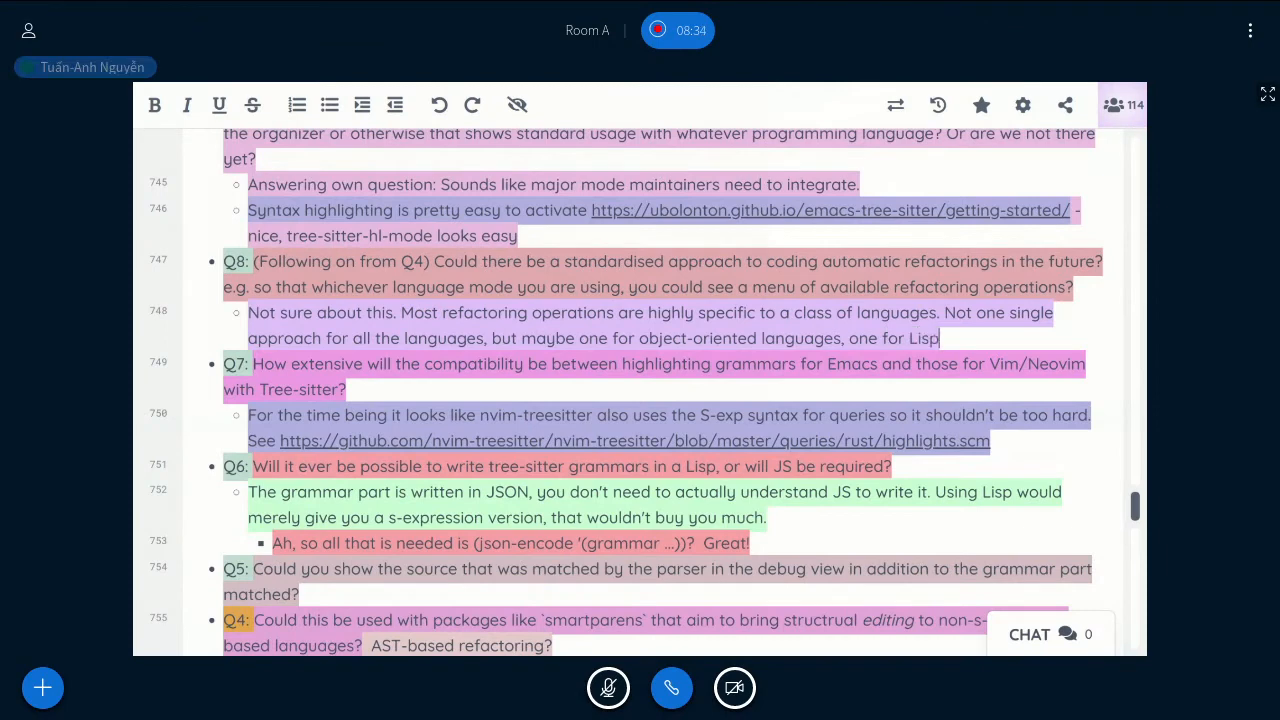
text(-type languages, one for Javascript and Typescript...)
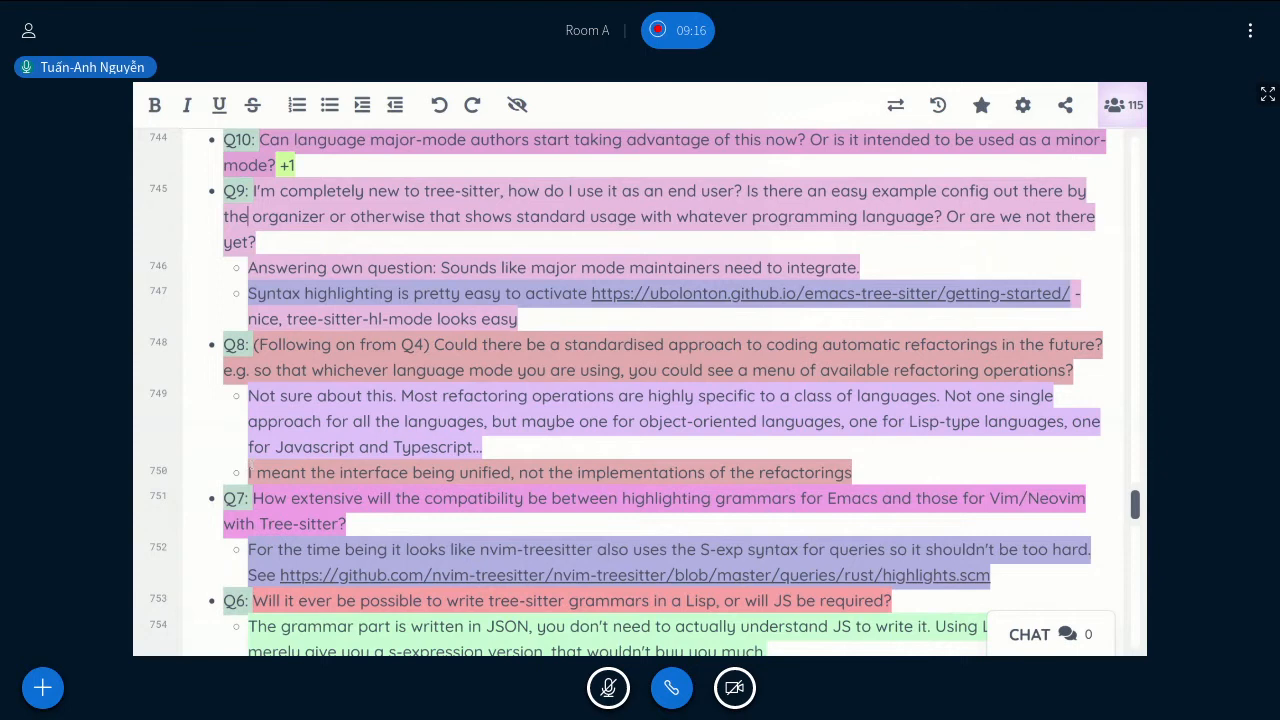
Start the Q8 follow-up note 'But maybe it bel…' about where the interface belongs.
text(But)
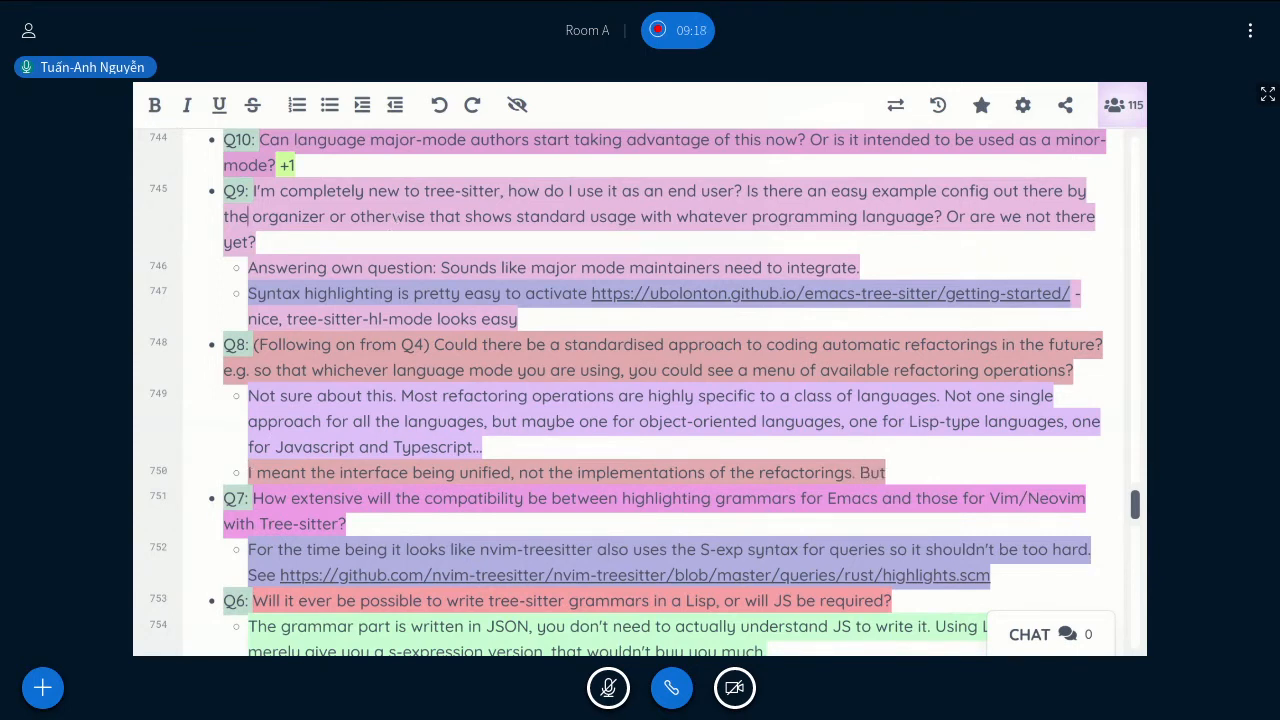
text(maybe it belongs in a separate mode on top.)
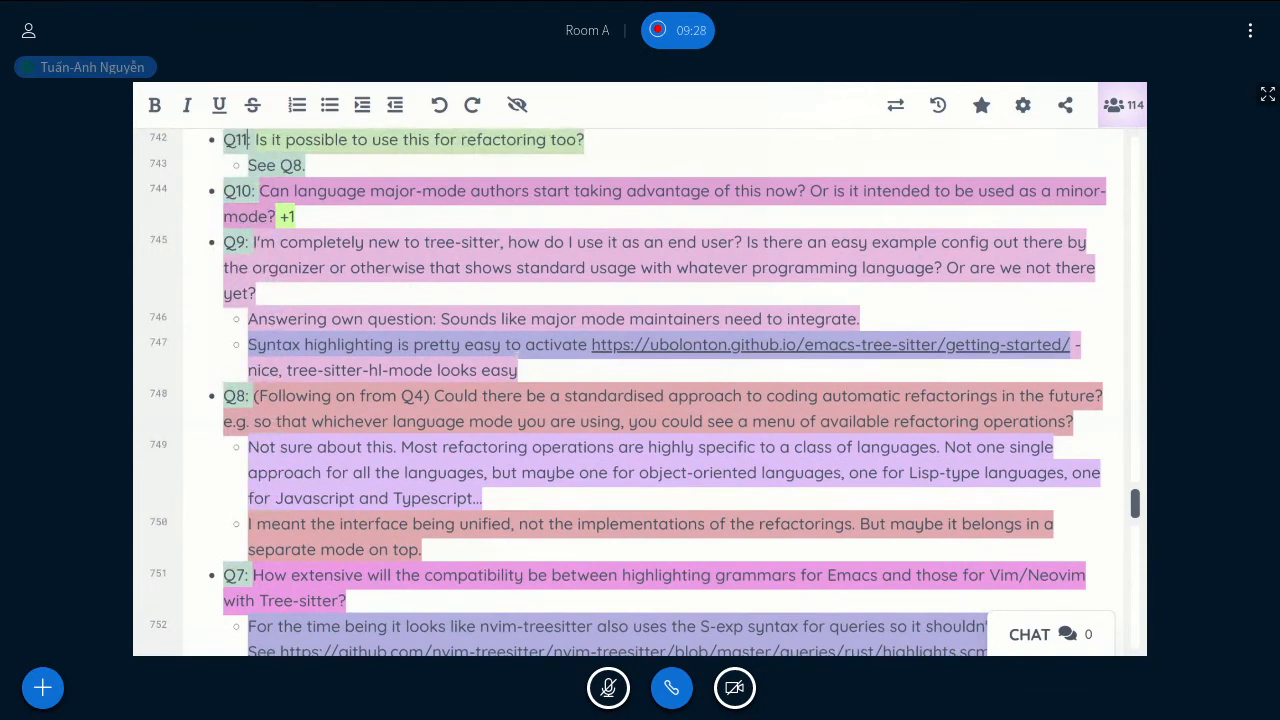
Complete Q9's note: 'Need to add more examples to the documentation'.
text(Need to add)
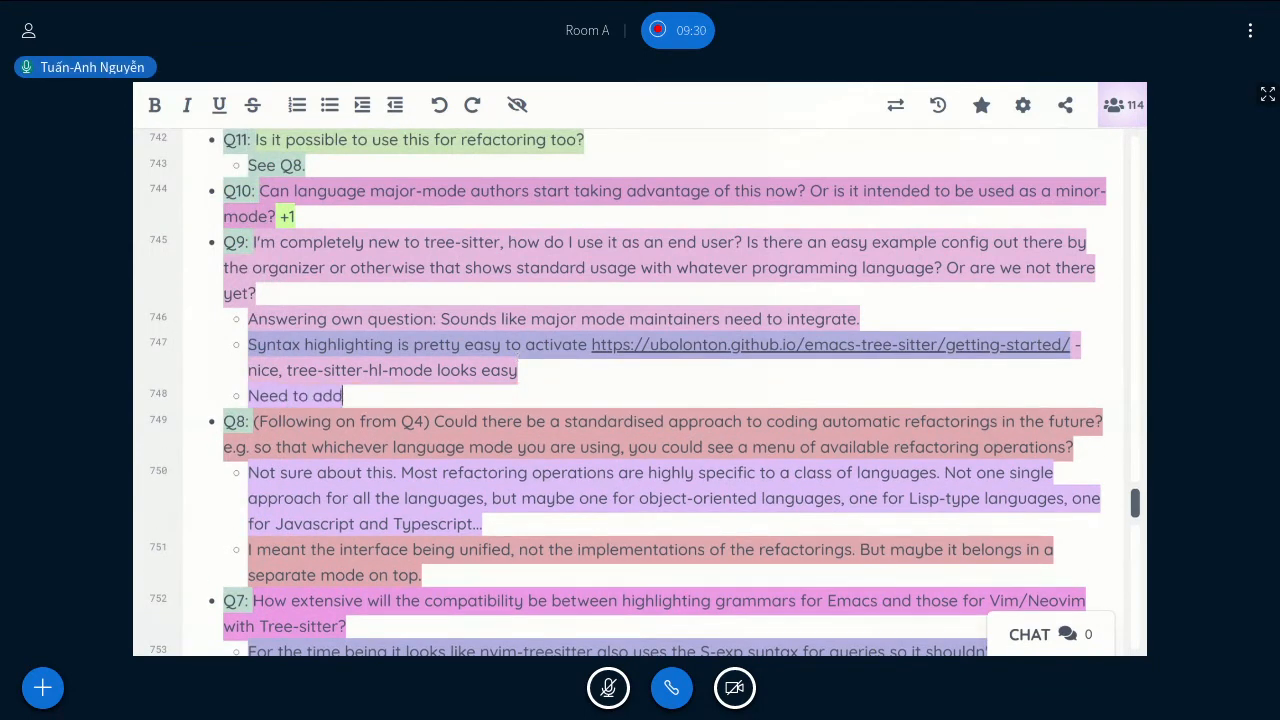
text(more examples to)
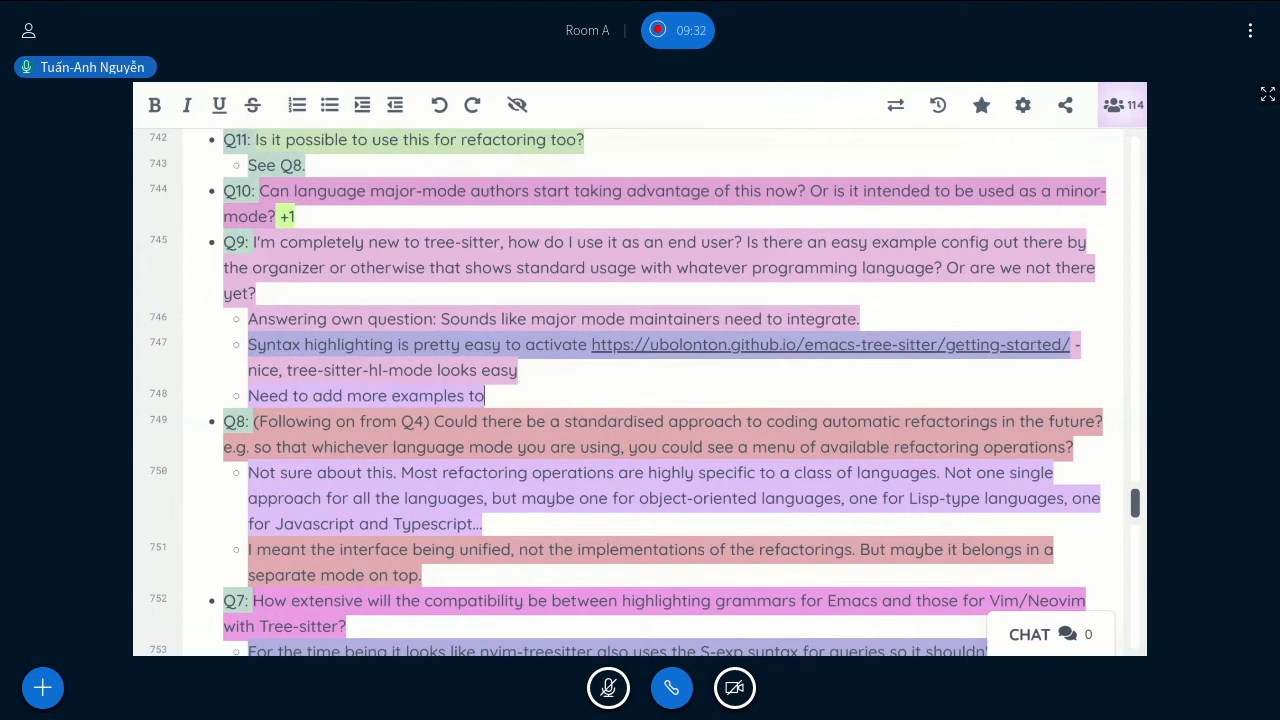
text(the documentation)
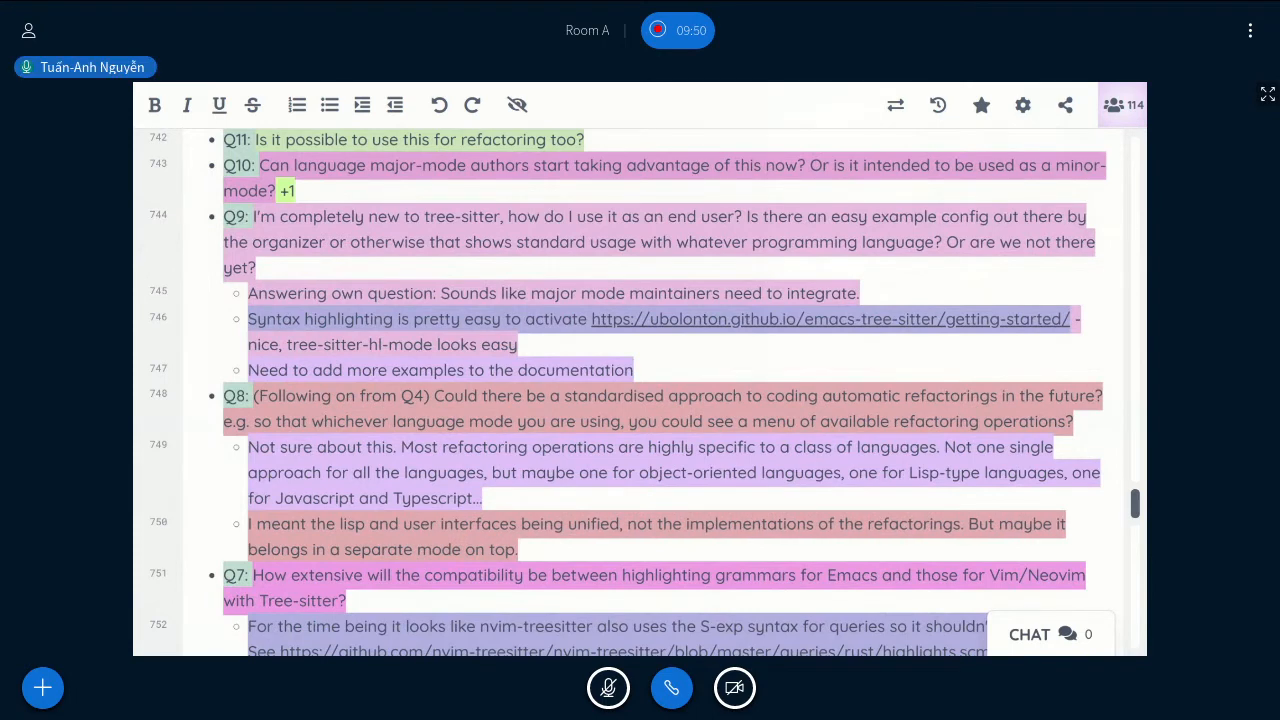
Extend the Q8 reply with 'So you could have…' and begin Q10's answer with 'Minor'.
text(So you cou)
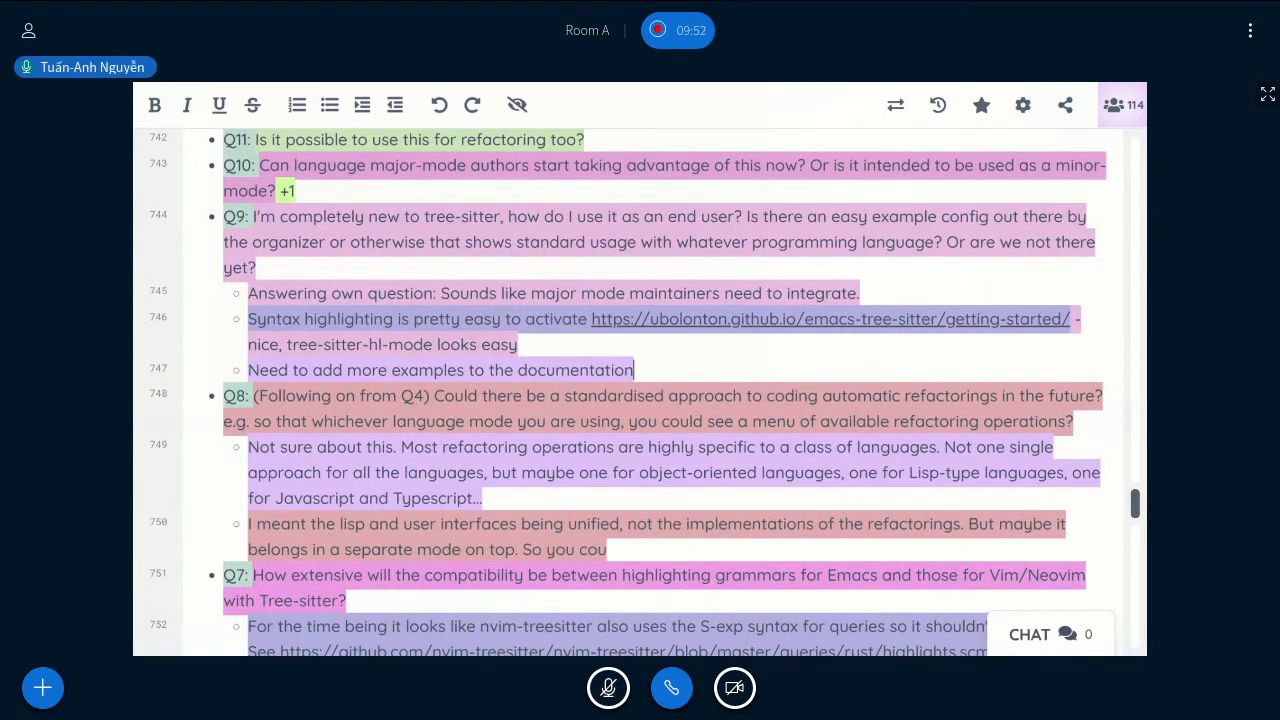
text(ld have a def)
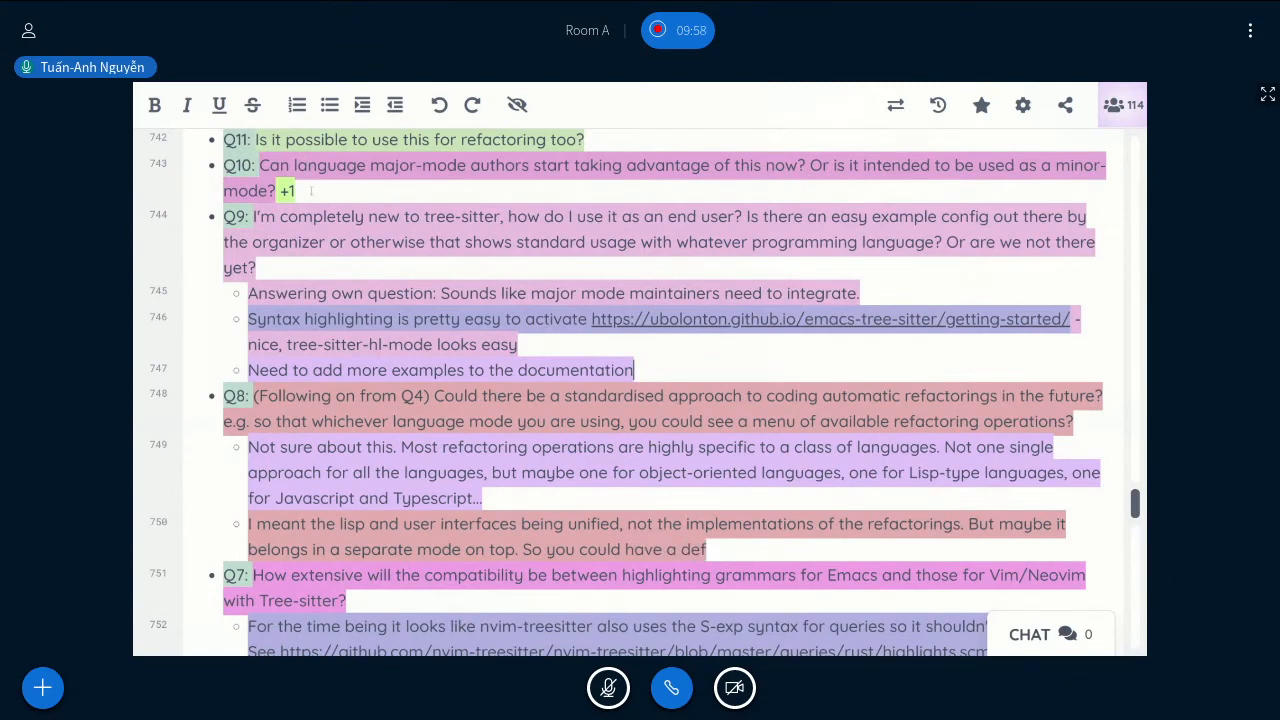
text(Minor mode depended on my)
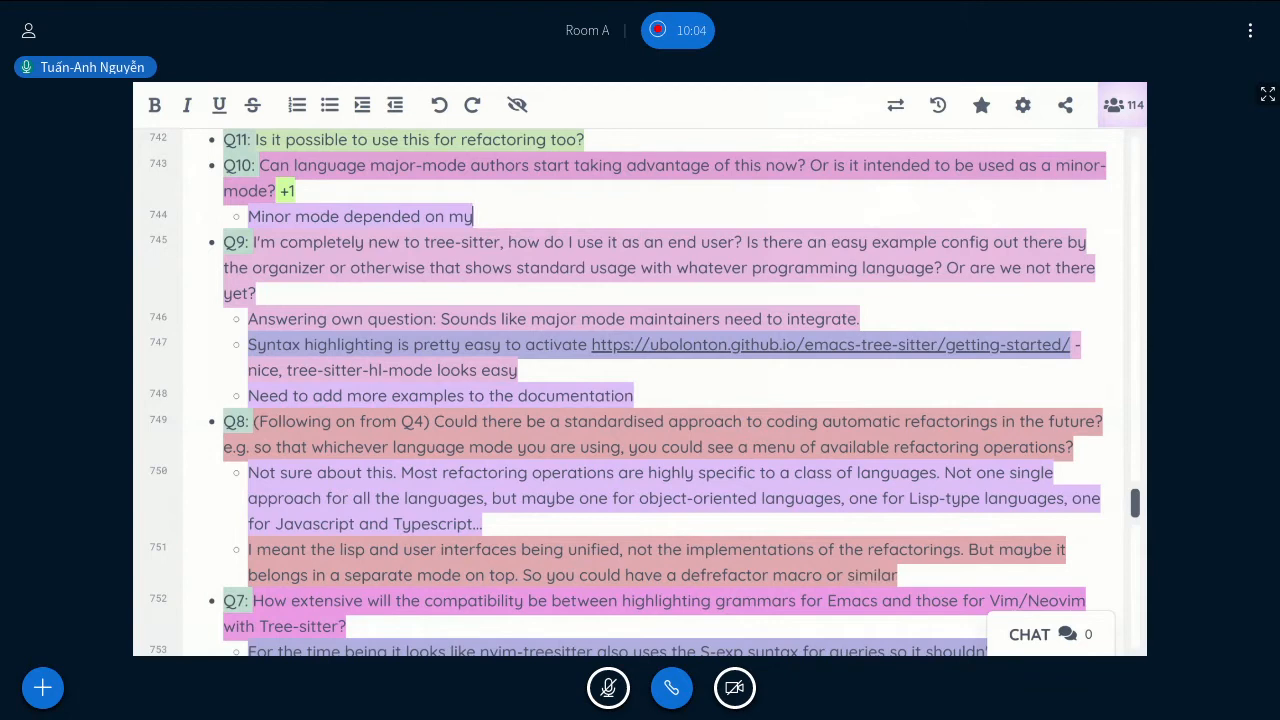
Continue the Q10 answer: a minor mode used by the major modes.
text(by the major modes)
text(For the kind of refactor)
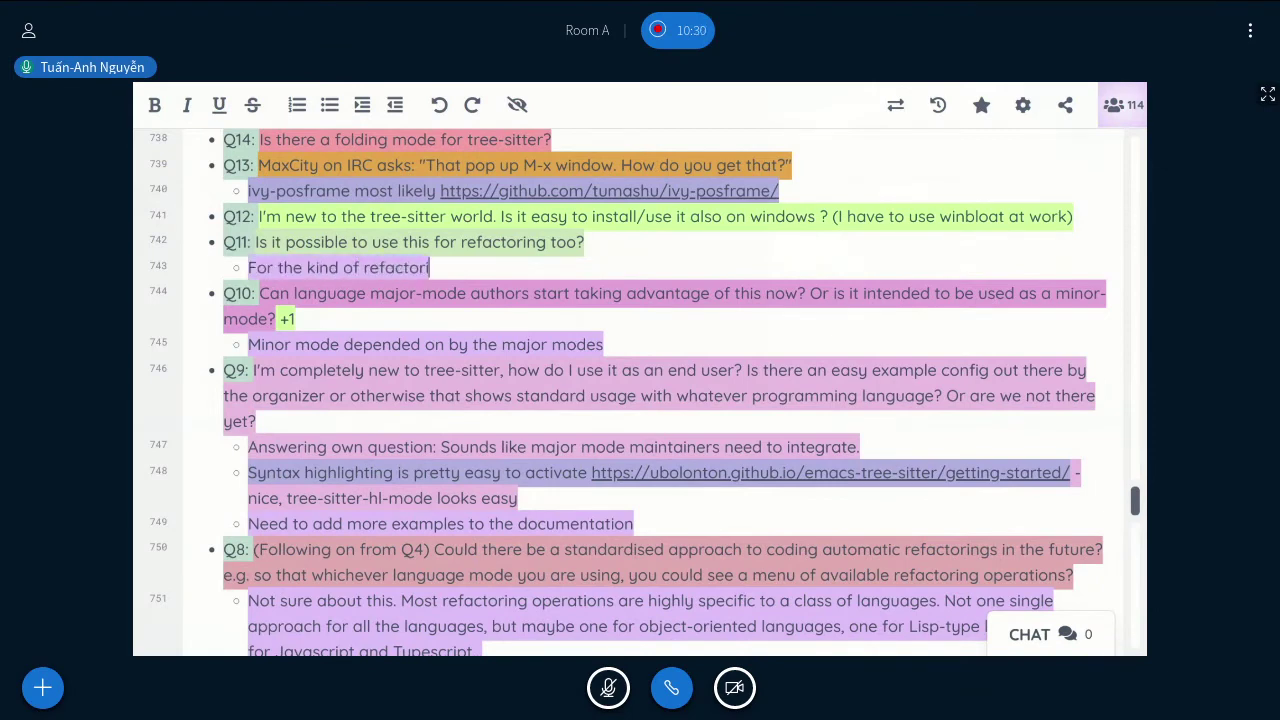
Answer Q11 that refactoring inside a buffer is doable right now with some glue code.
text(inside a buffer, it's very)
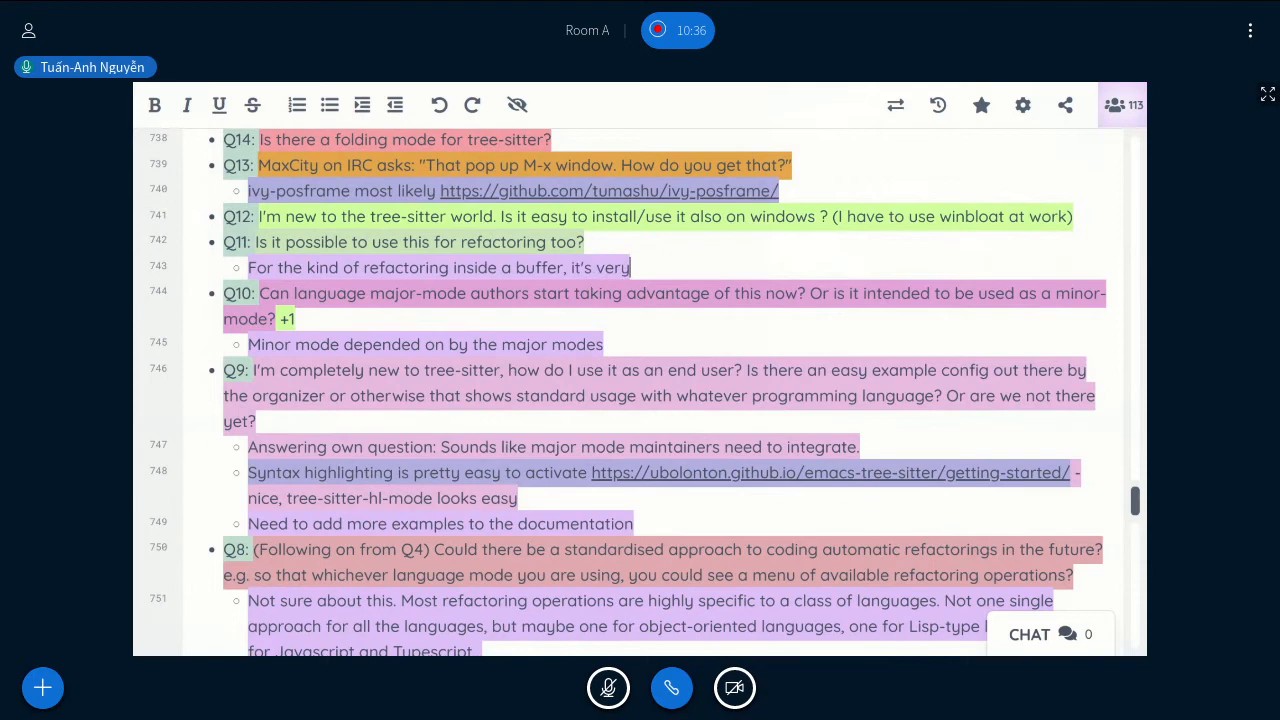
text(doable right now)
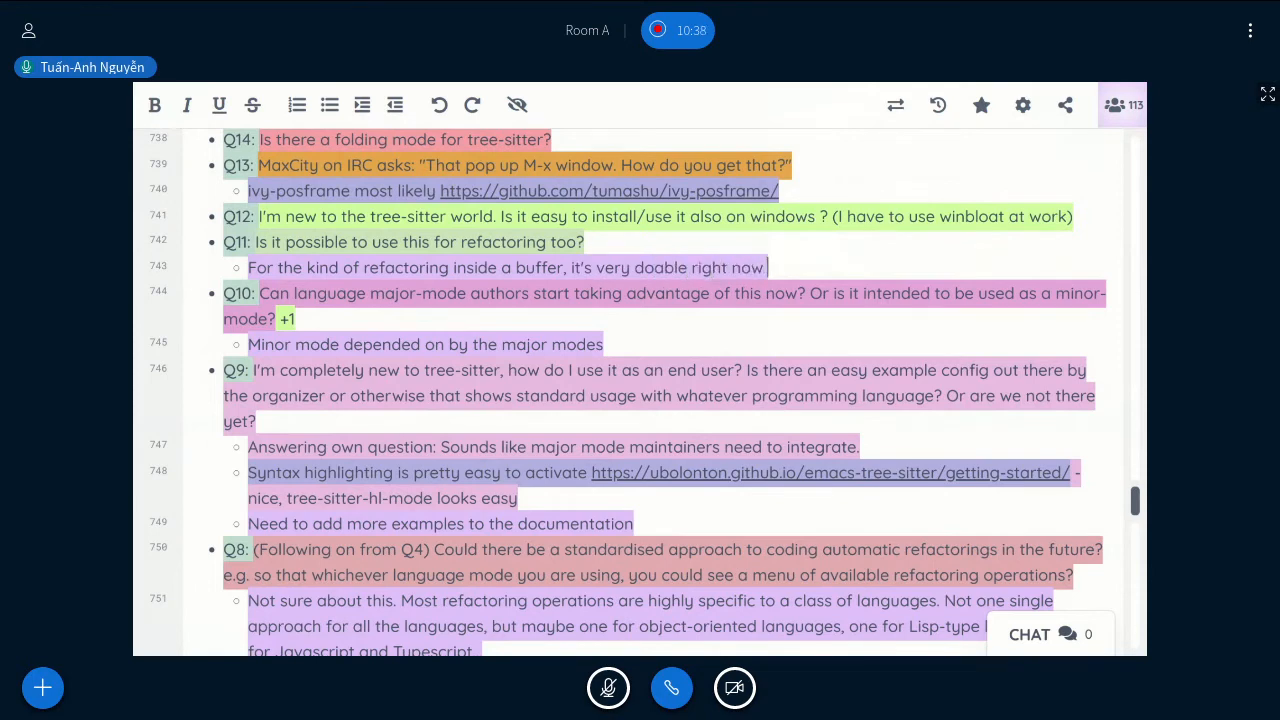
text(with some glue code)
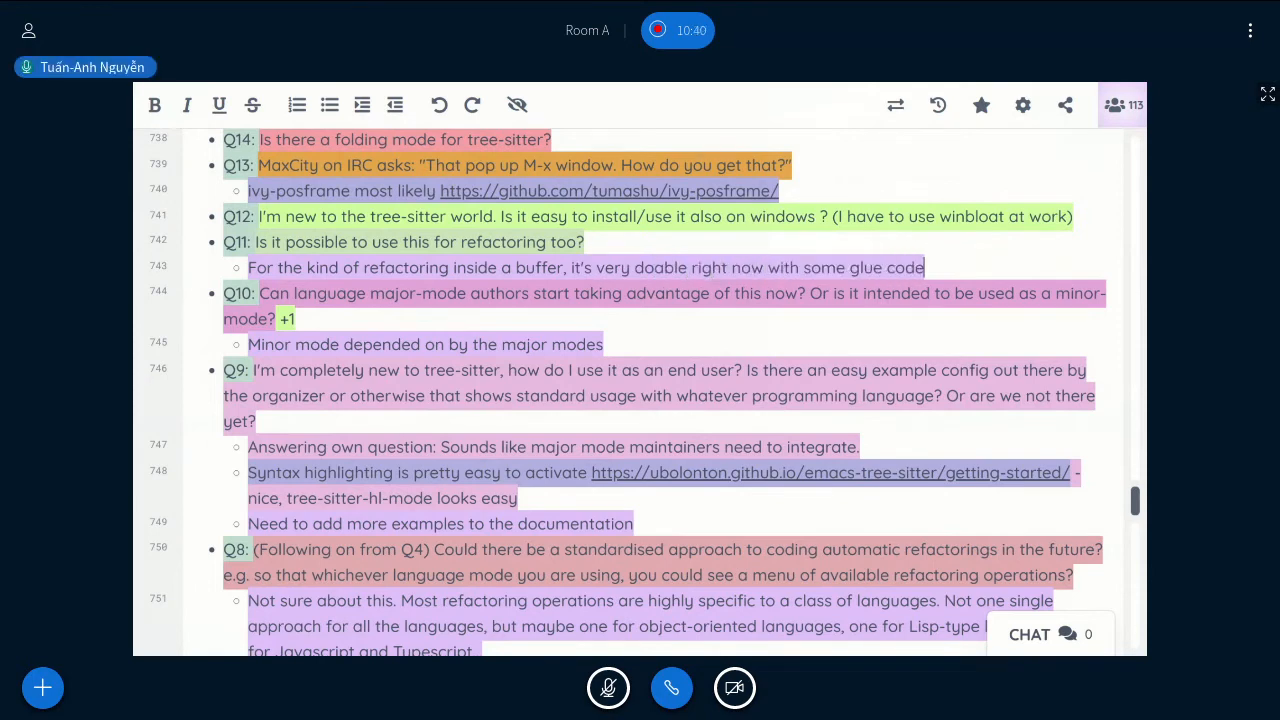
Add that touching all project files requires understanding files in the filesystem, even unloaded ones.
text(For)
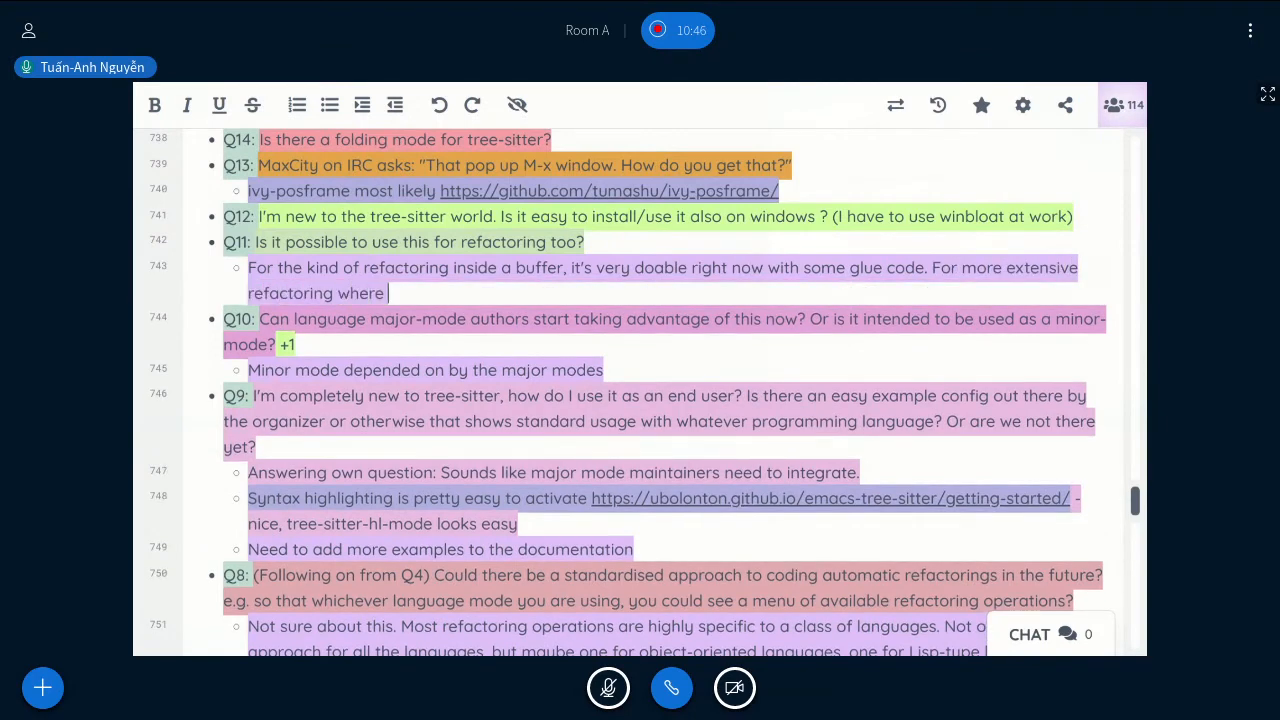
text(you want to touch al)
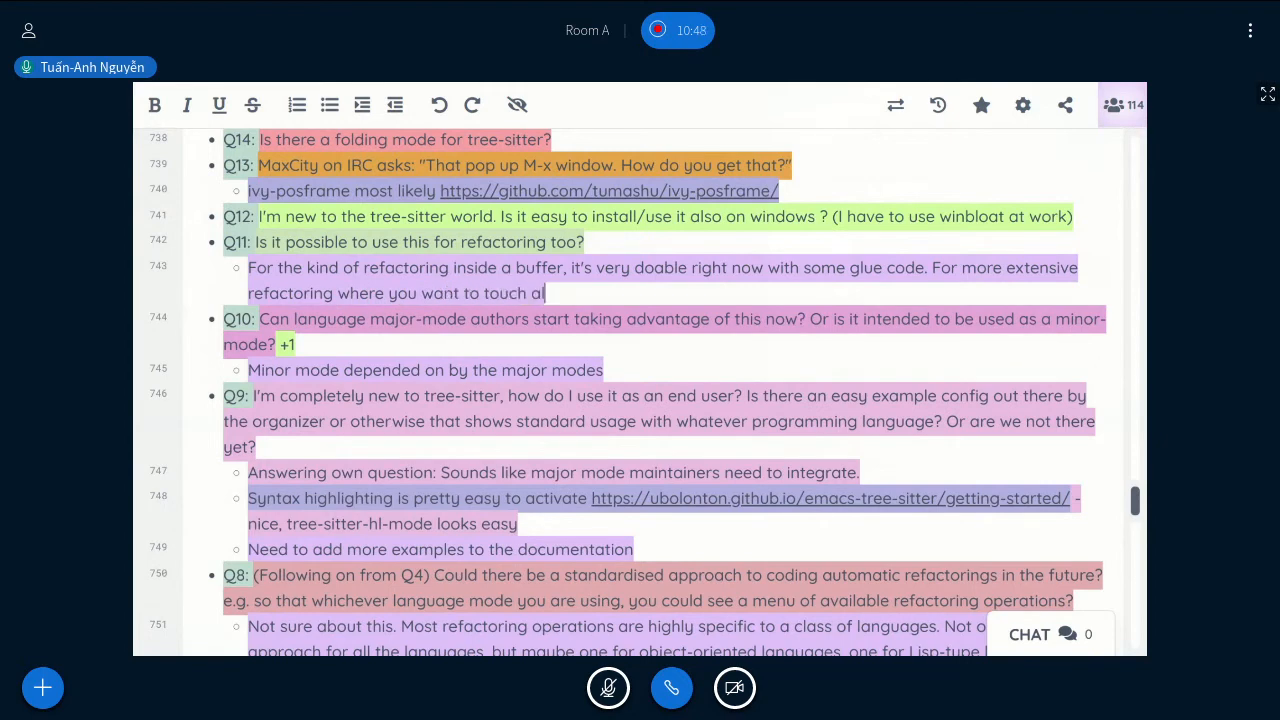
text(l files in a projec)
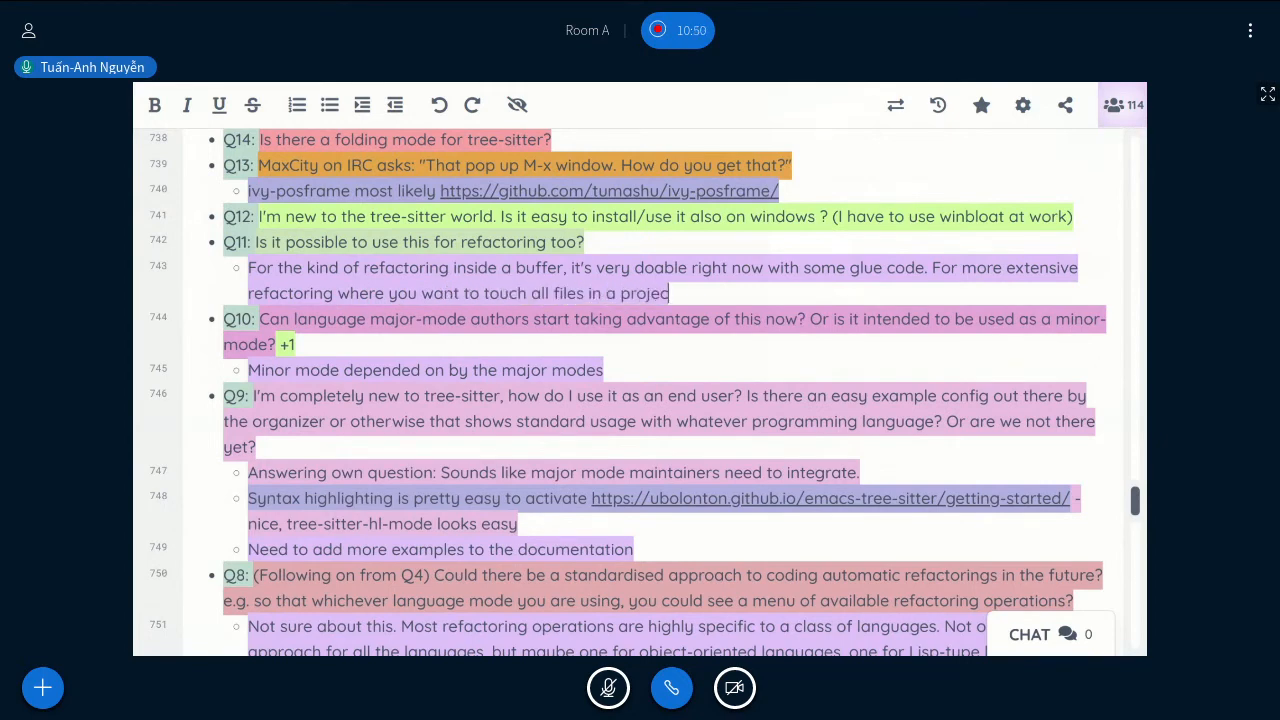
text(, there needs to be some kind of)
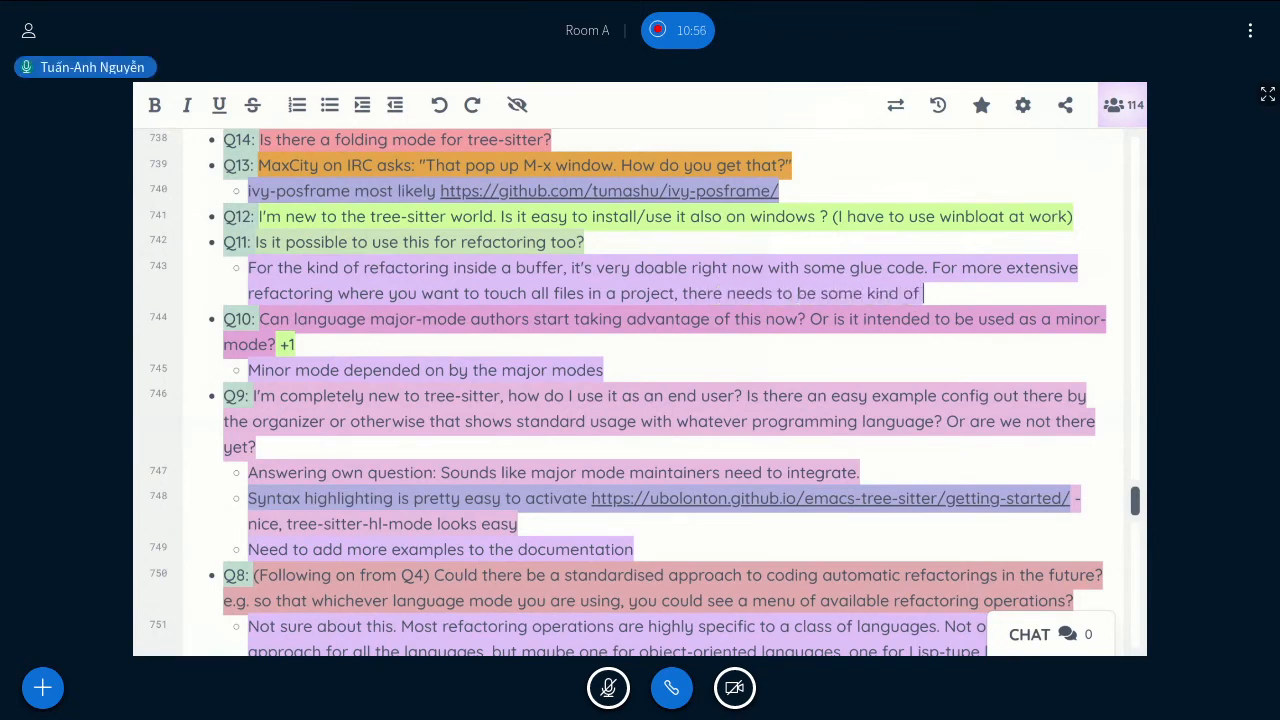
text(u)
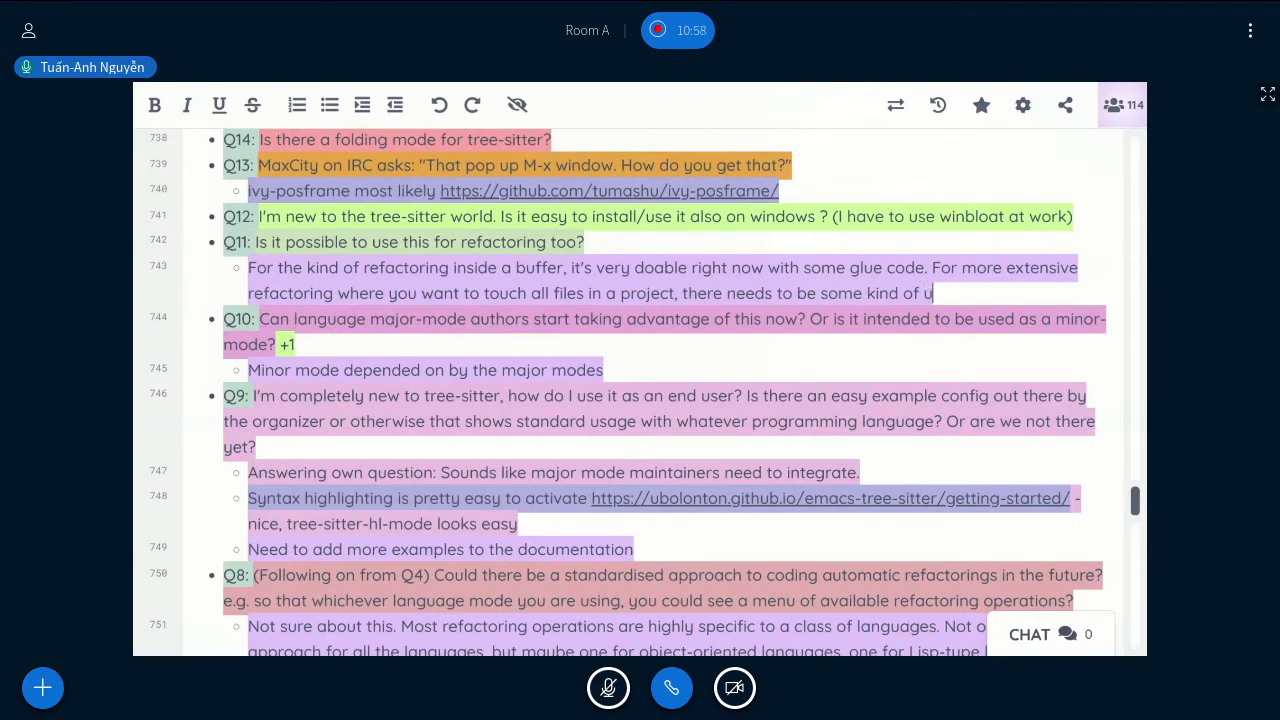
text(understanding of the language model system, how they are laid)
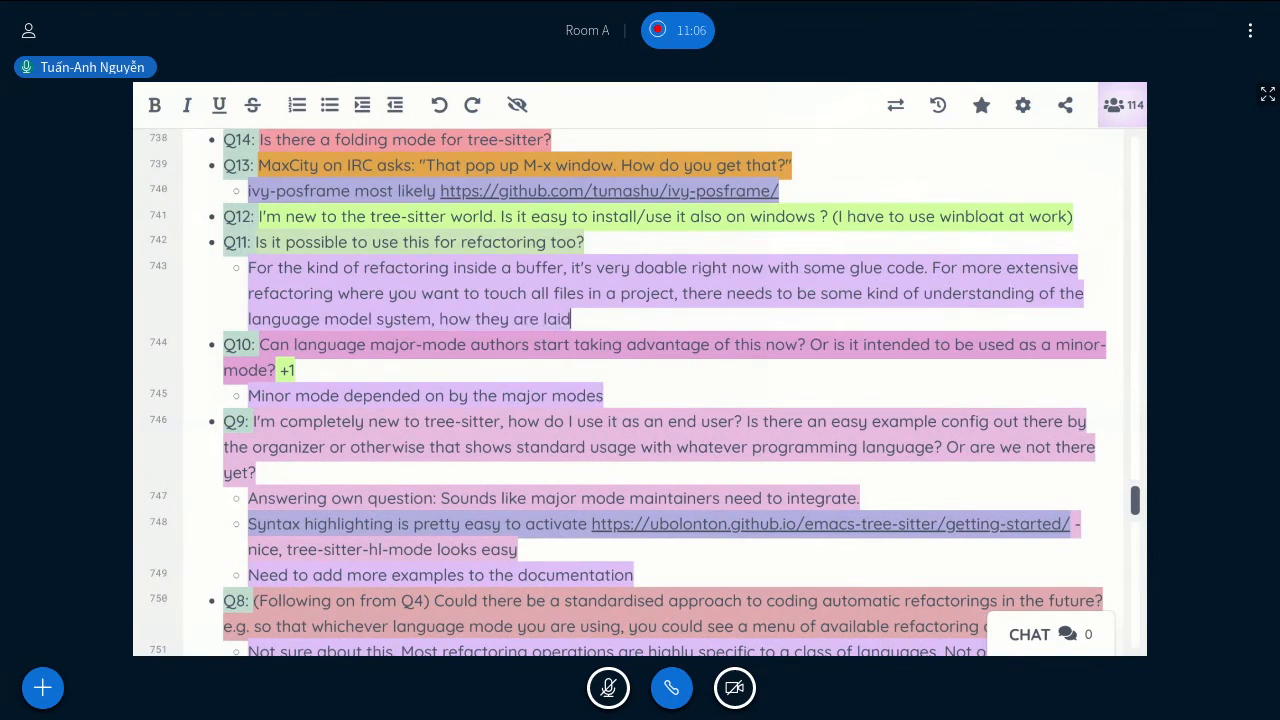
text(out in the filesystem...)
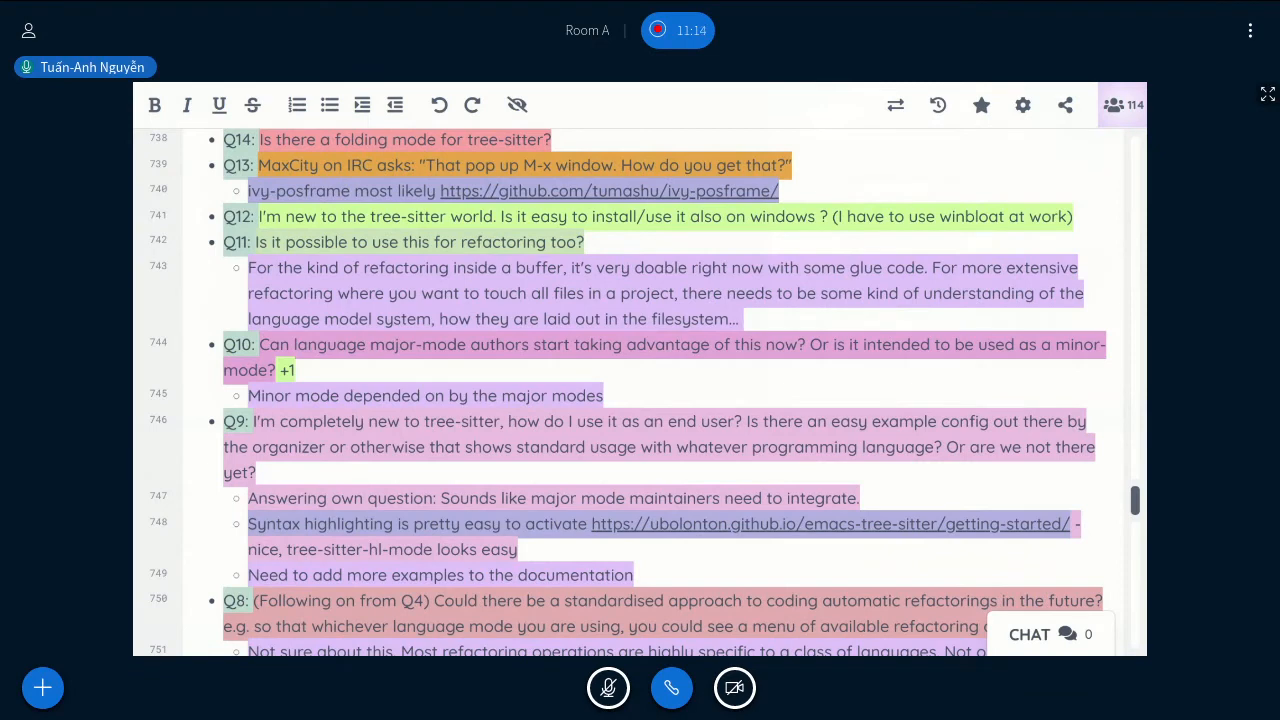
text(even files that are not yet loaded into Emacs. That sounds like something a lot more extensive.)
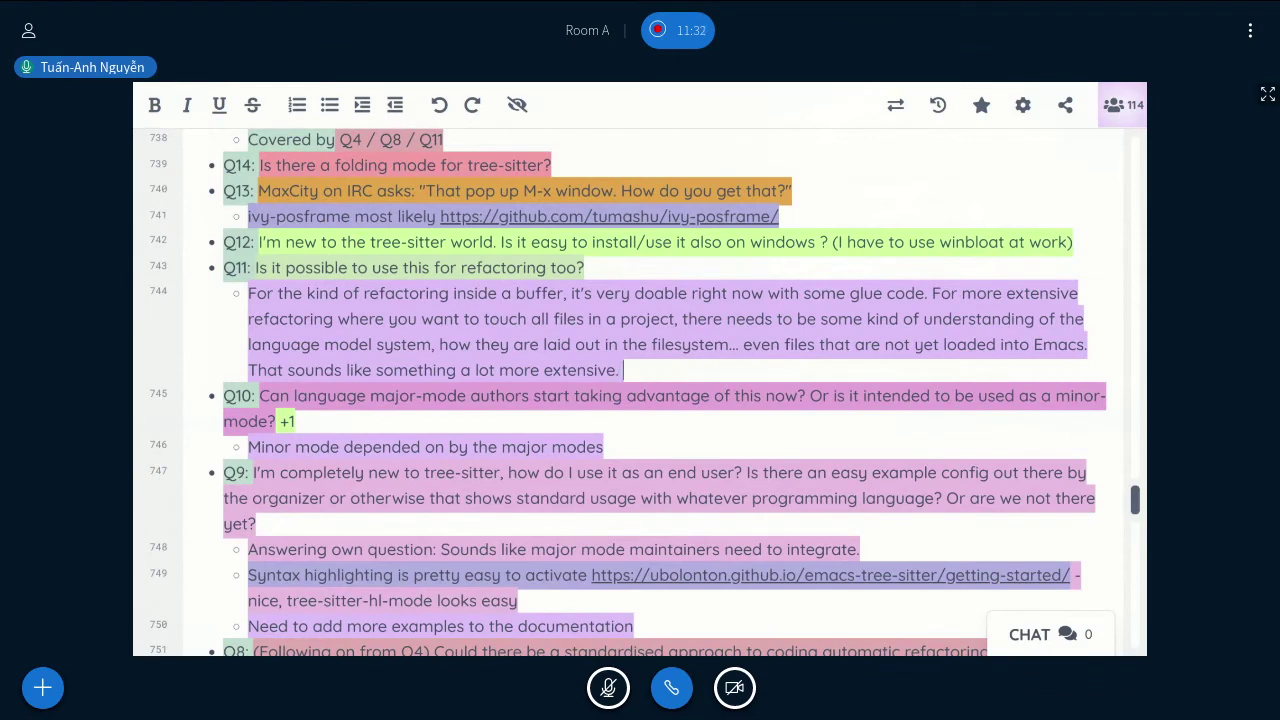
End the Q11 answer with 'Sounds like an IDE in Emacs.'.
text(Sounds like an IDE in)
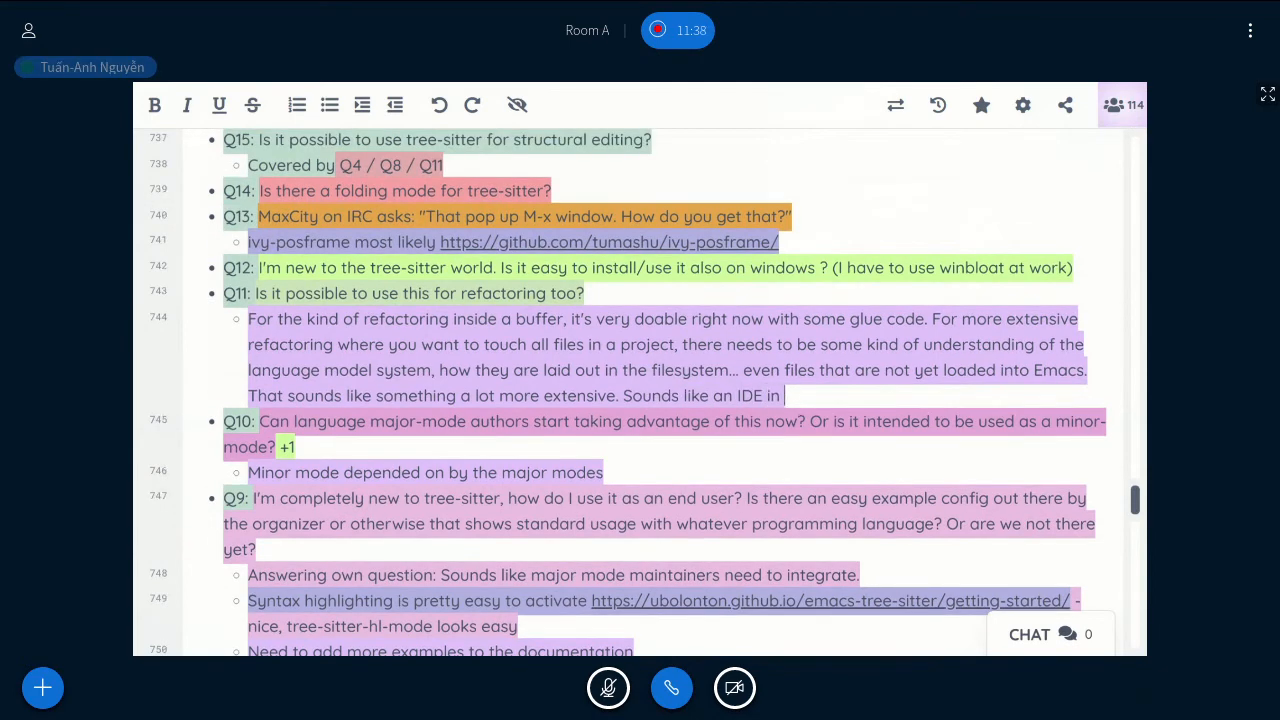
text(Emacs.)
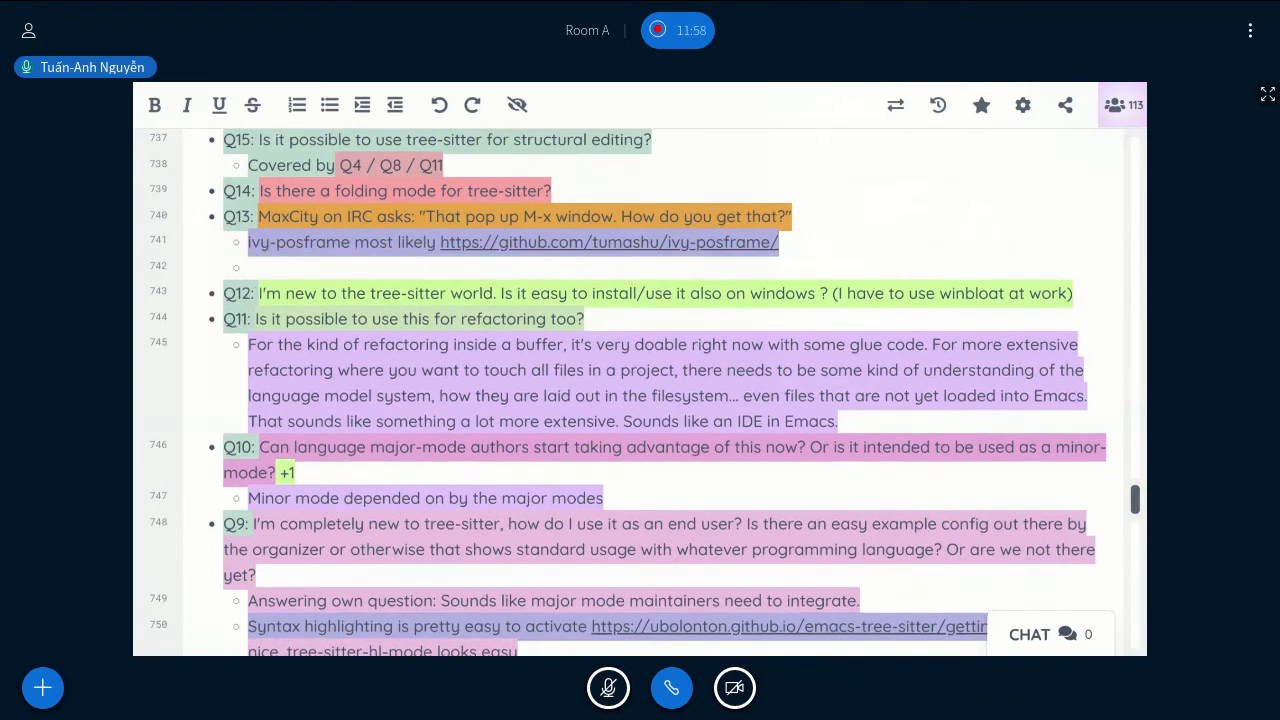
Answer Q13 with 'Custom code' and begin Q12's answer, '…is hoping someone…'.
text(c)
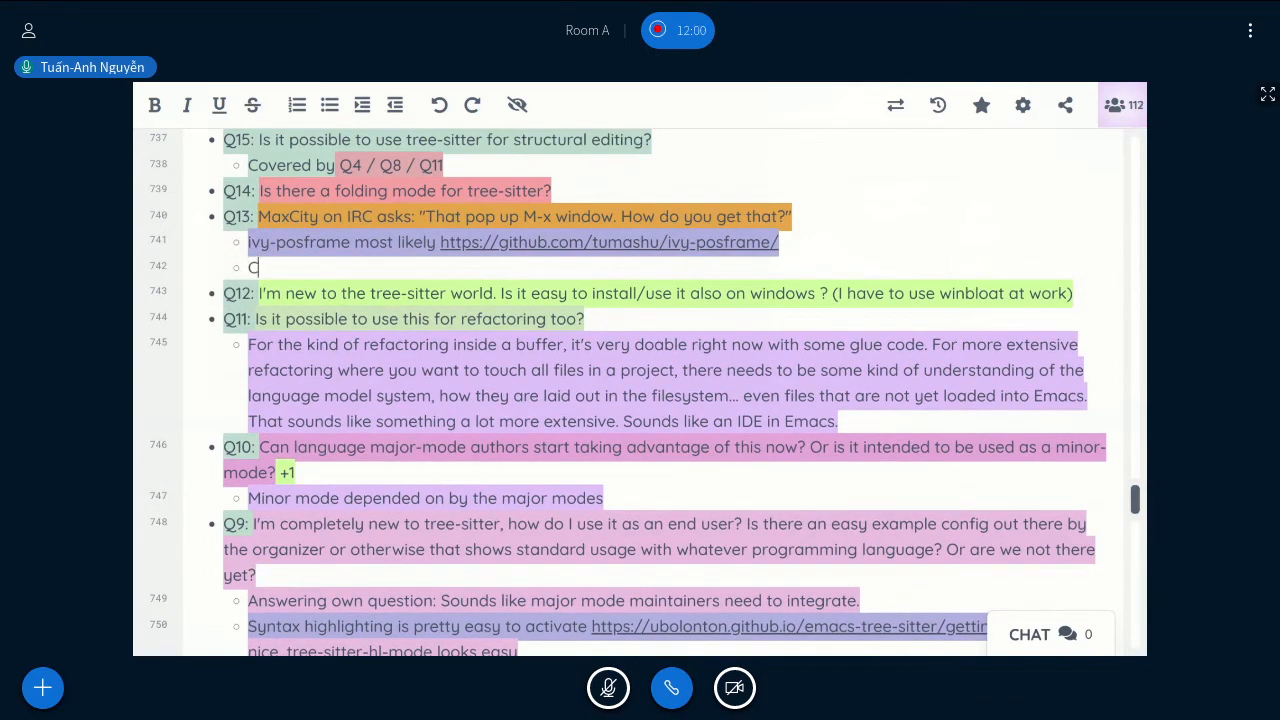
text(ustom code)
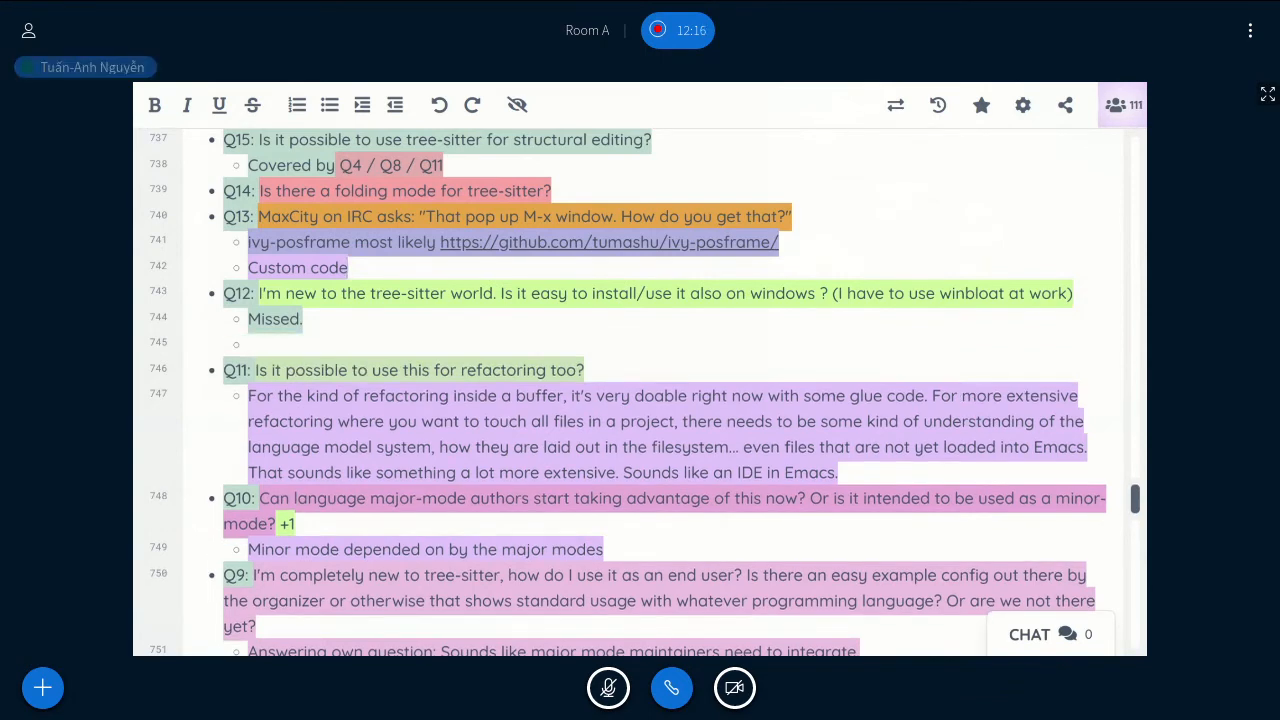
text(The usual approach)
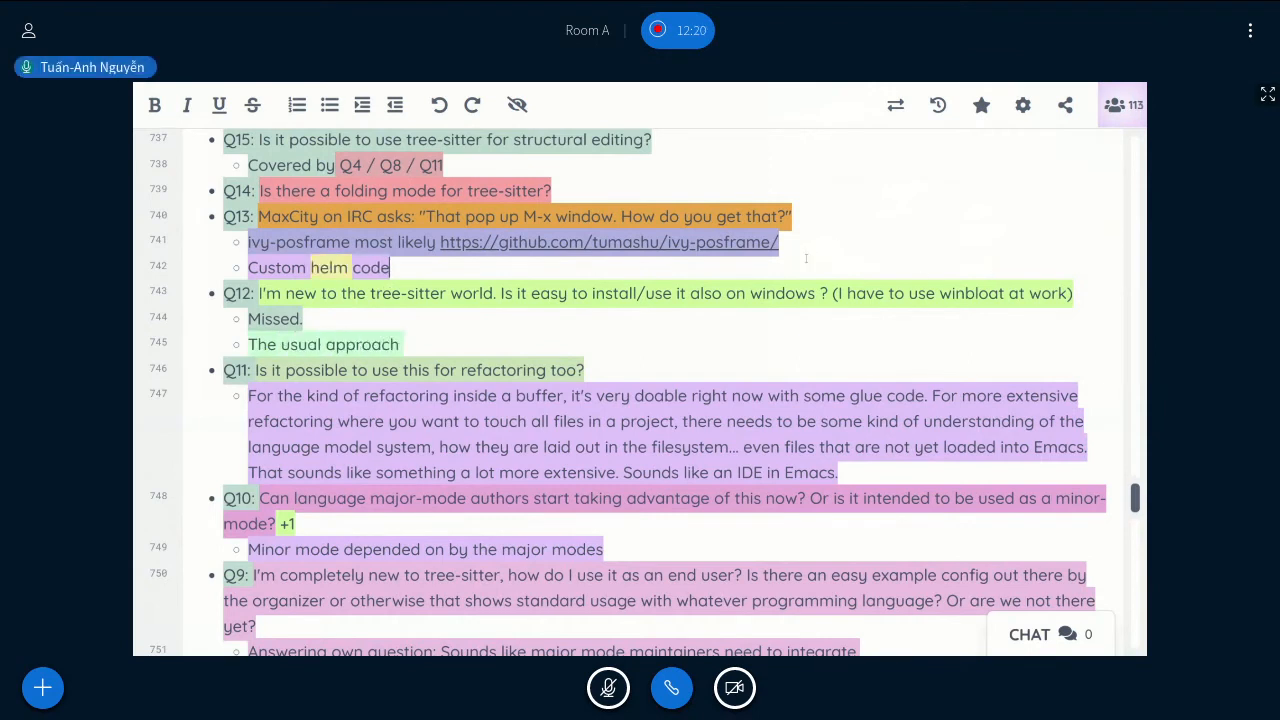
text(is hoping someone else made a precompiled version for you and download it.)
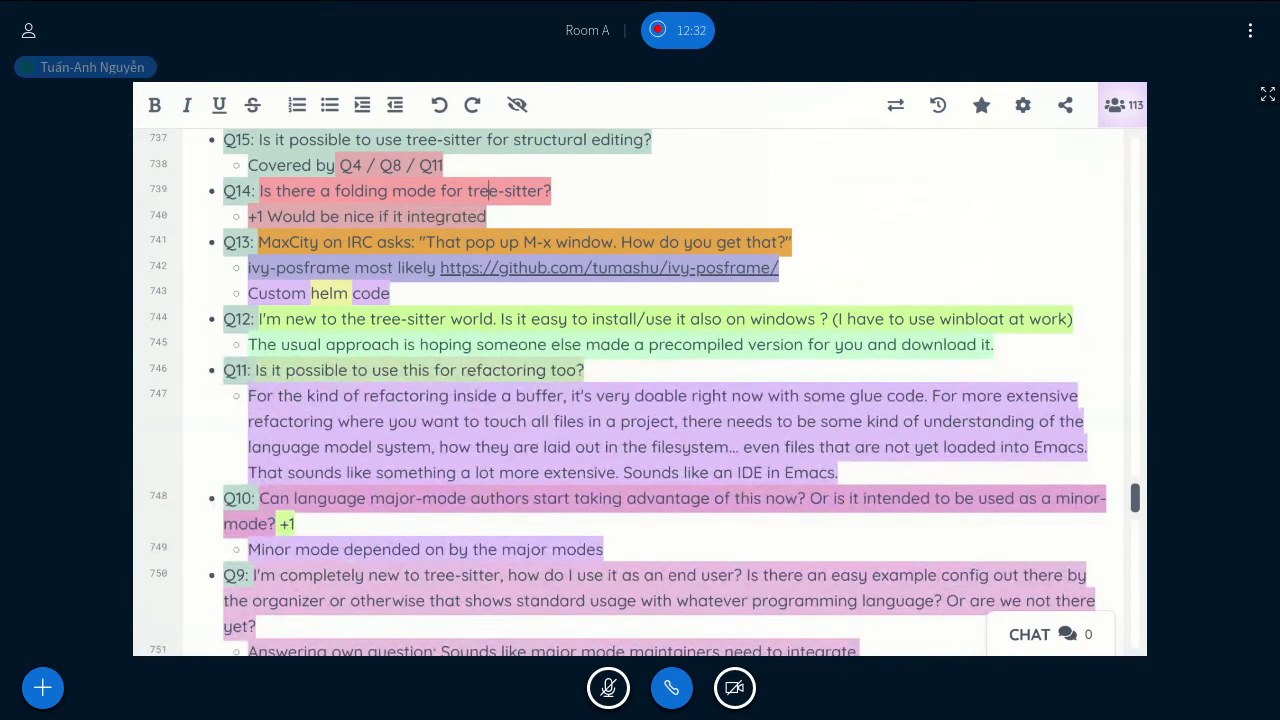
Write the Q14 answer that folding should work with modes already inside Emacs.
text(worked with outsh)
text(Not yet. There are multiple code folding frameworks i)
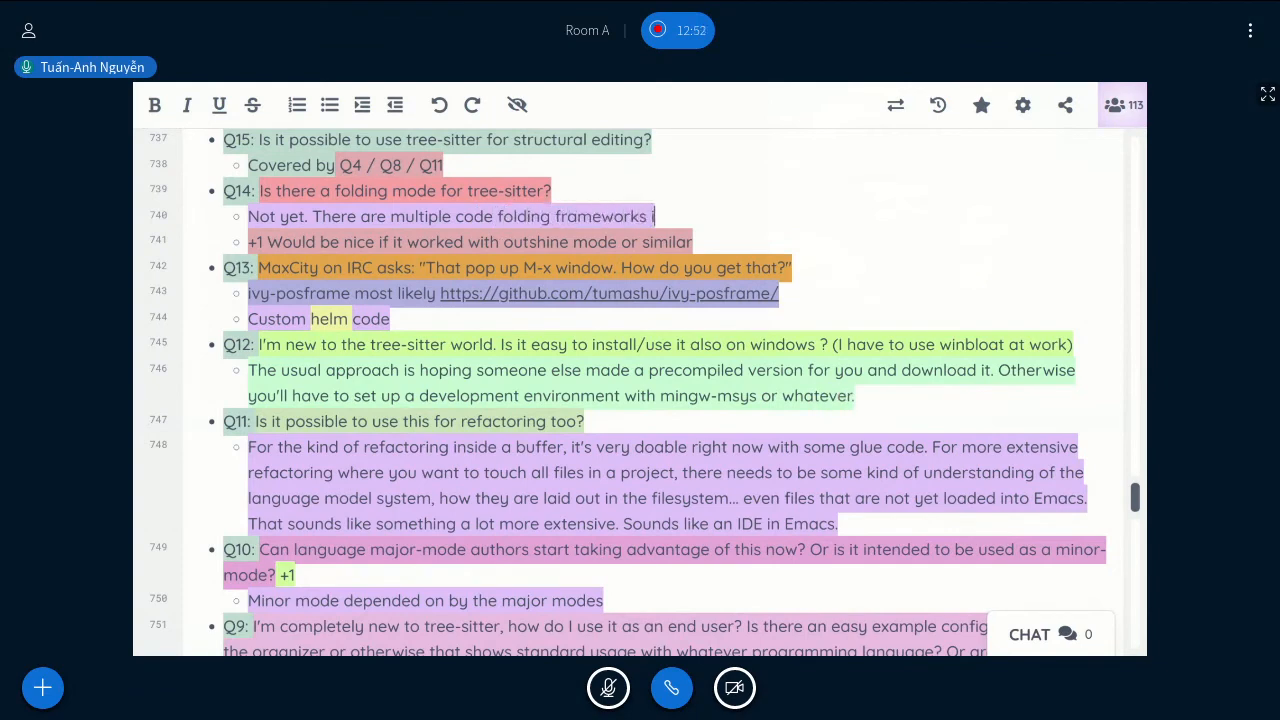
text(nside Emacs alread)
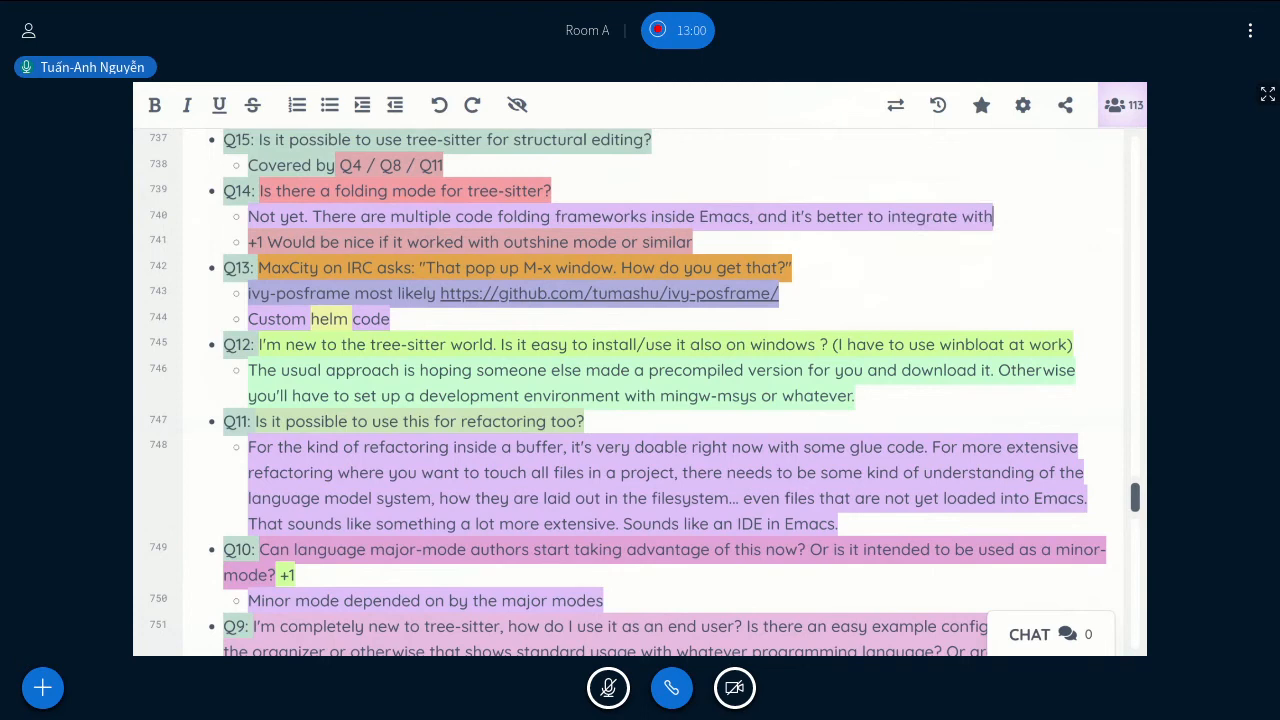
text(these modes n)
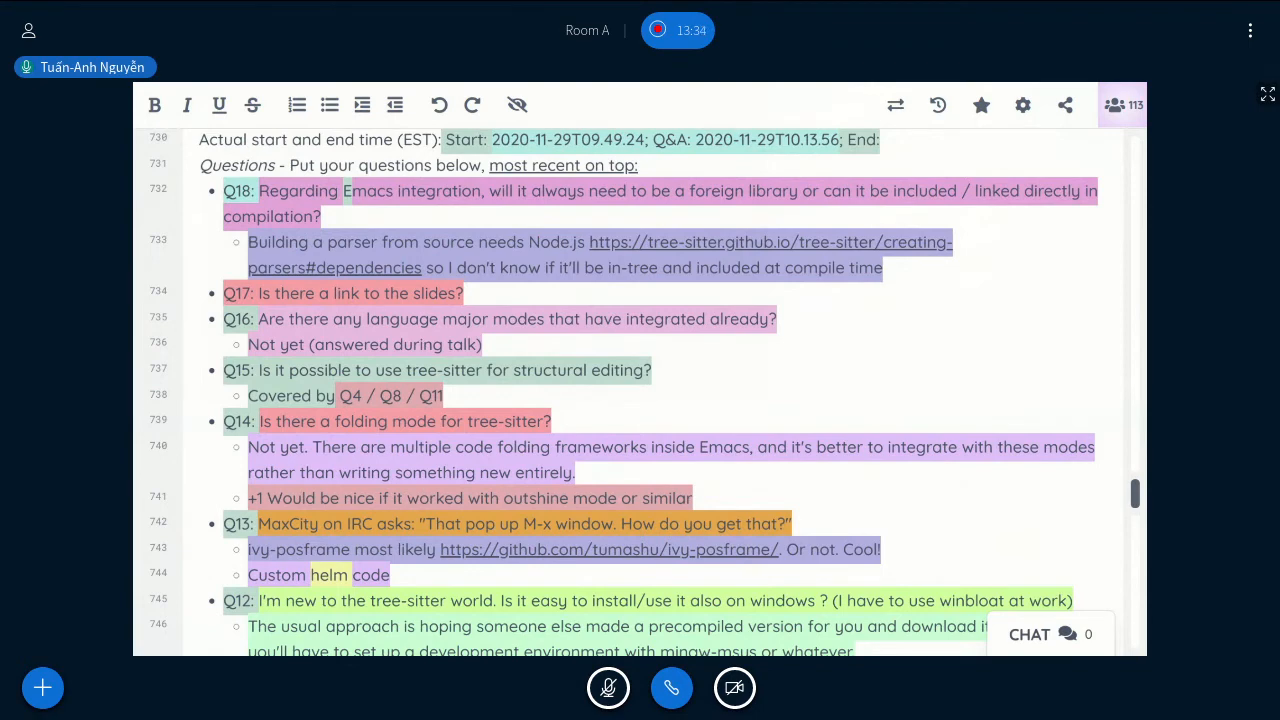
Note 'Typescript: discussing integration, not integrated yet' under Q16, then begin a new python question.
text(uh)
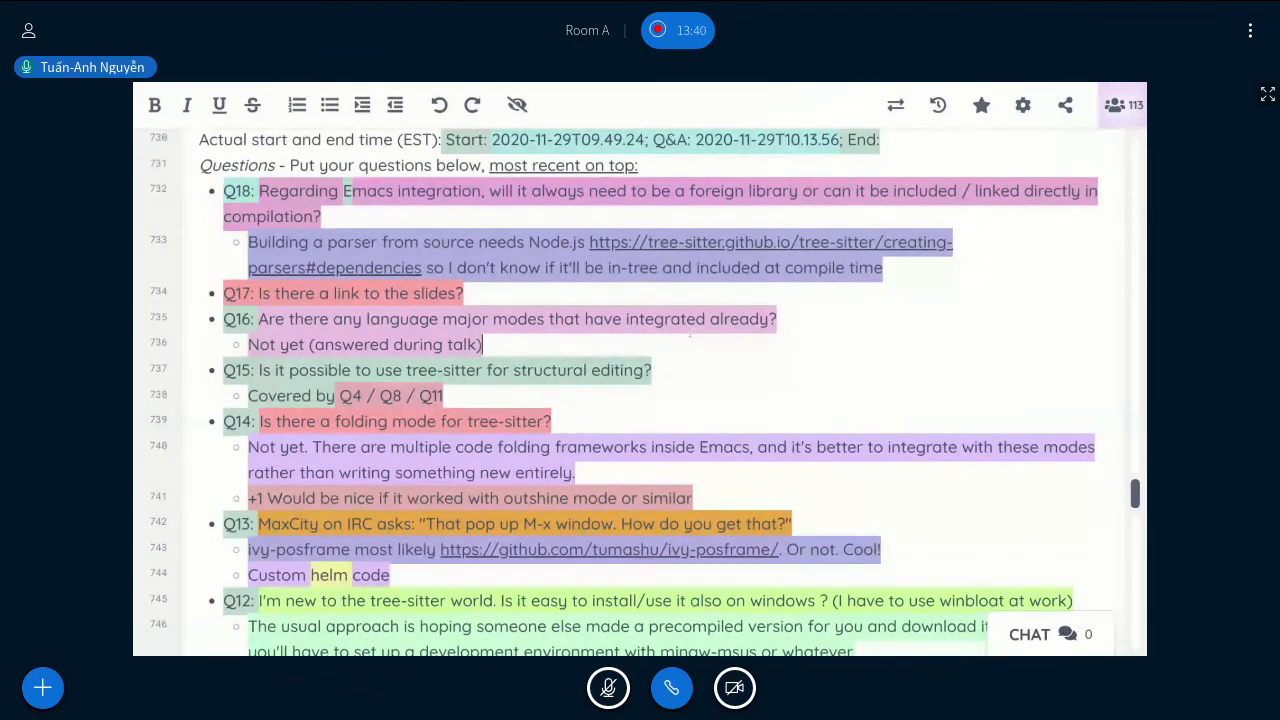
text(Discussing integration, not integrated y)
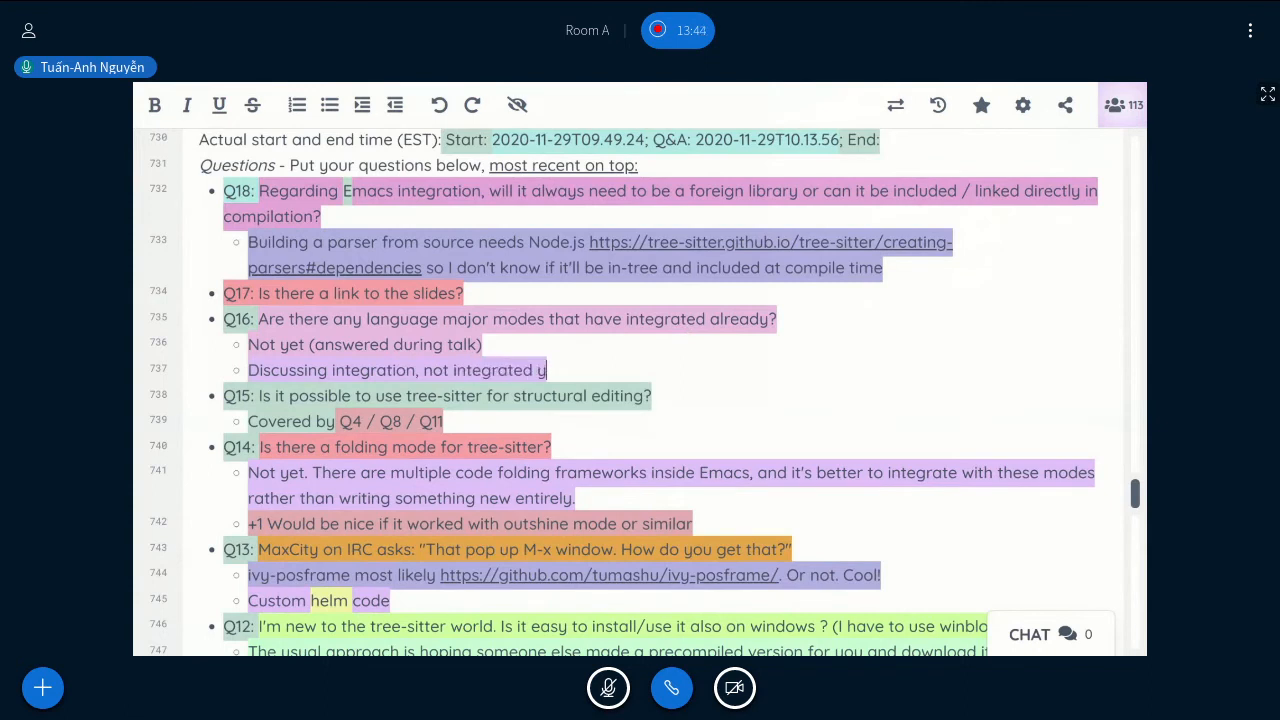
text(et)
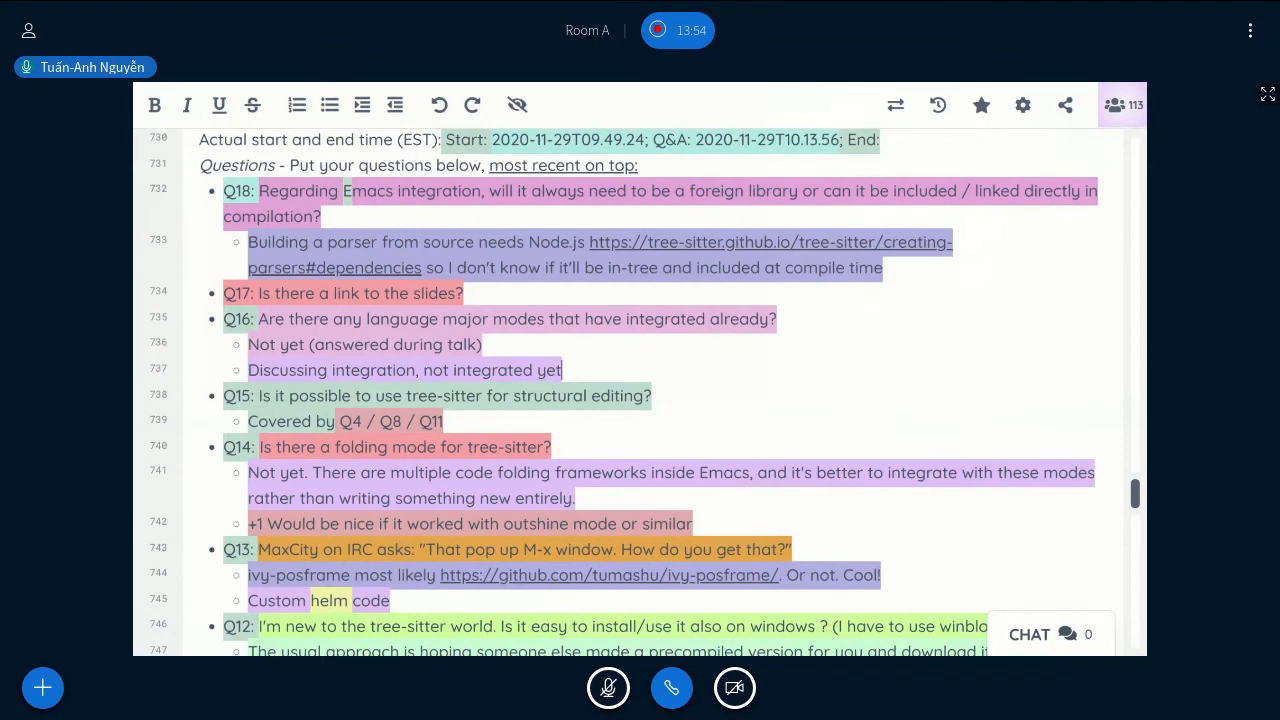
text(Typescript : d)
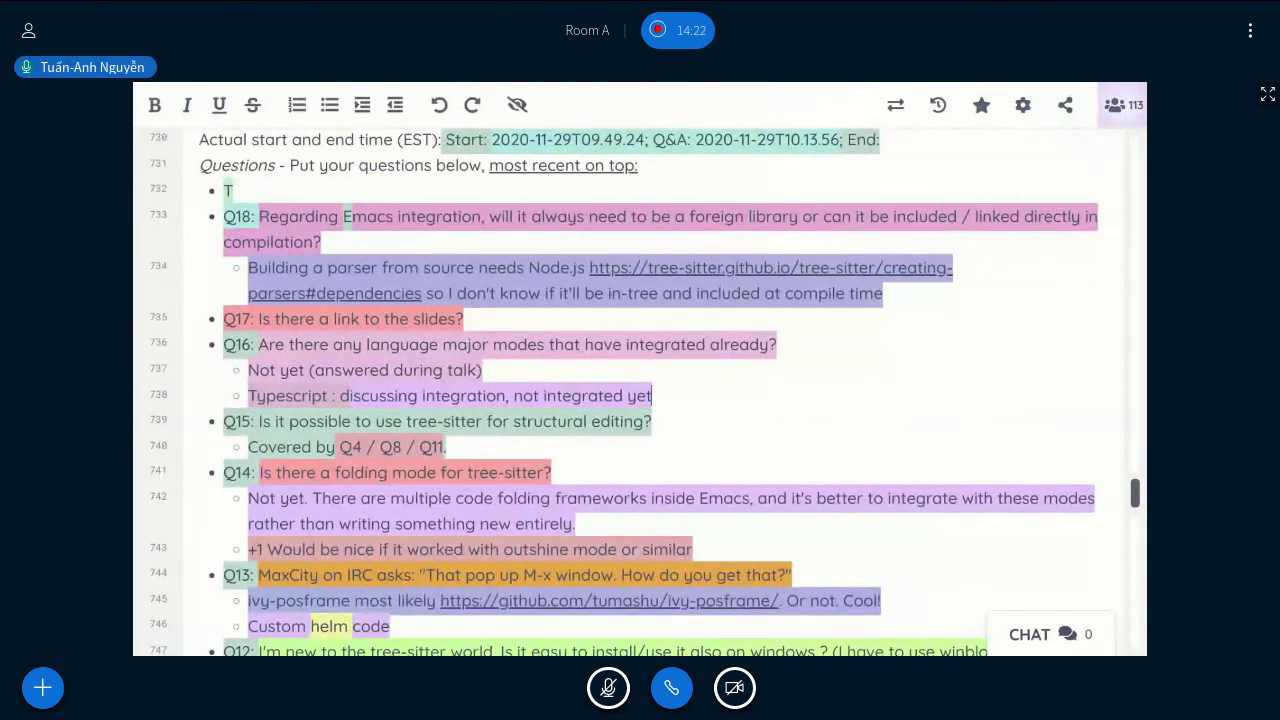
text(he python)
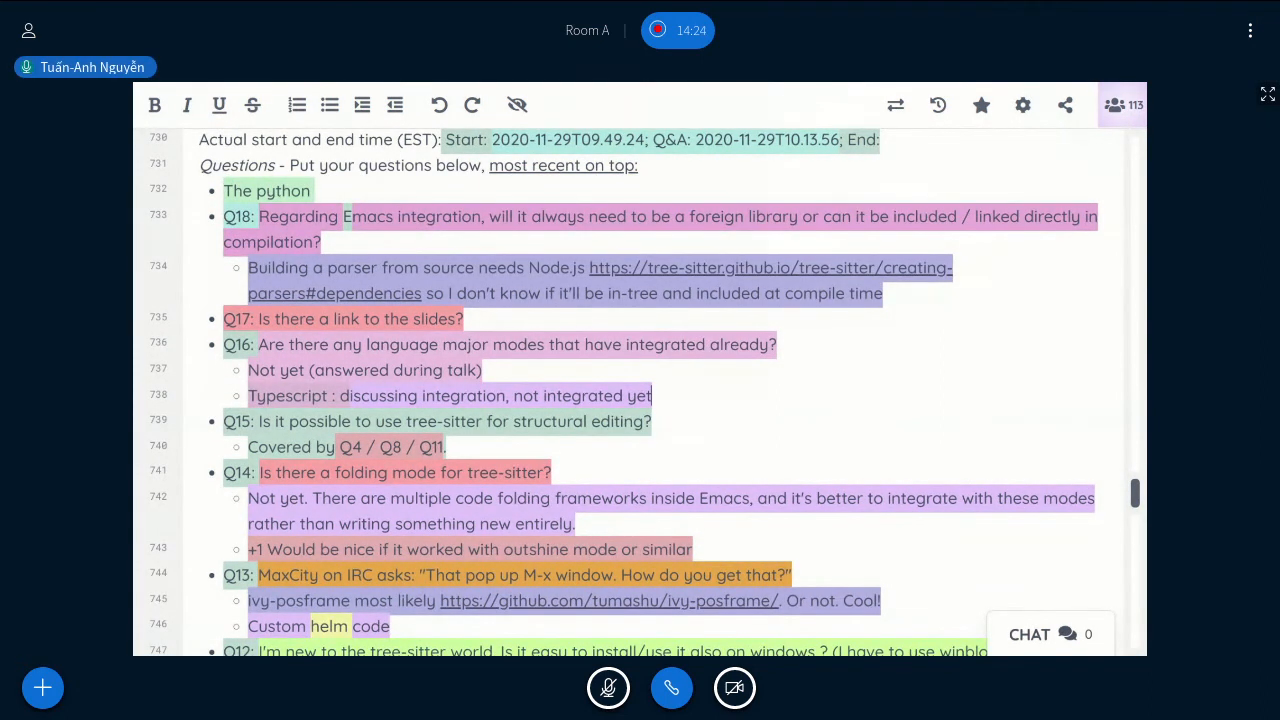
Write Q19 asking if the python mode example is usable already; answer Q17 'Yes, will post in IRC later'.
text(mode)
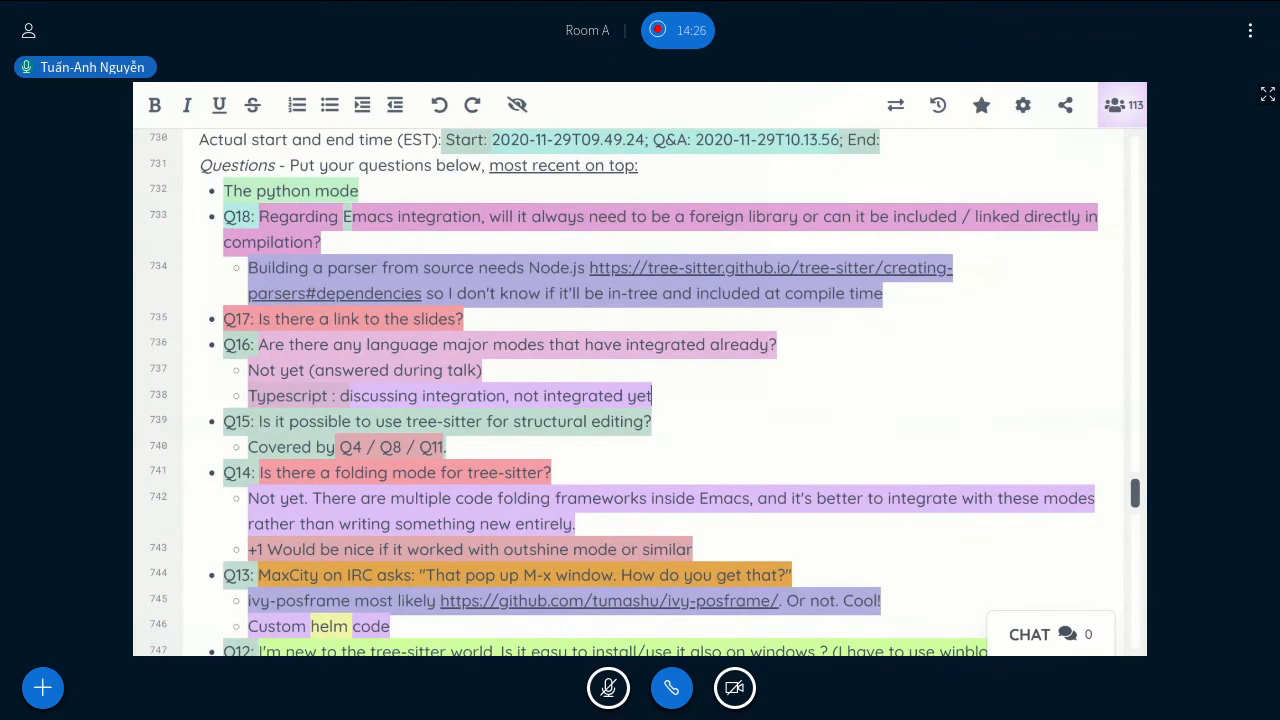
text(example was pretty good)
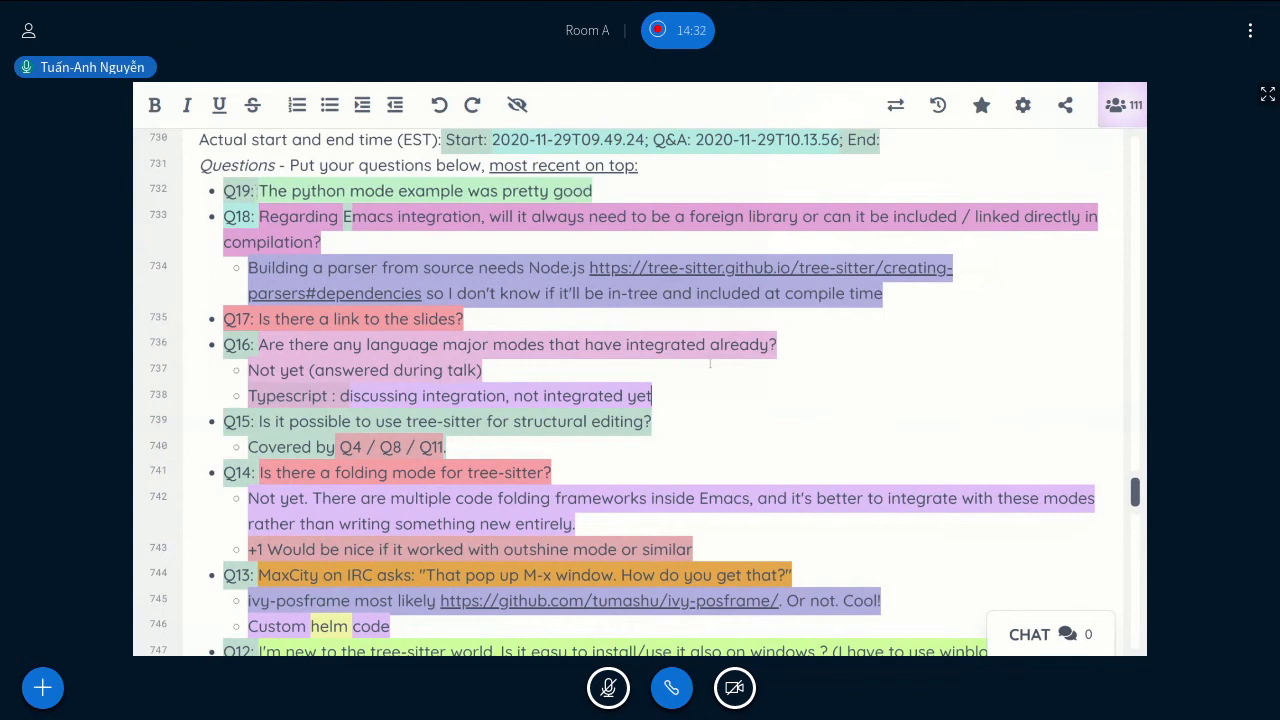
text(Is that something t)
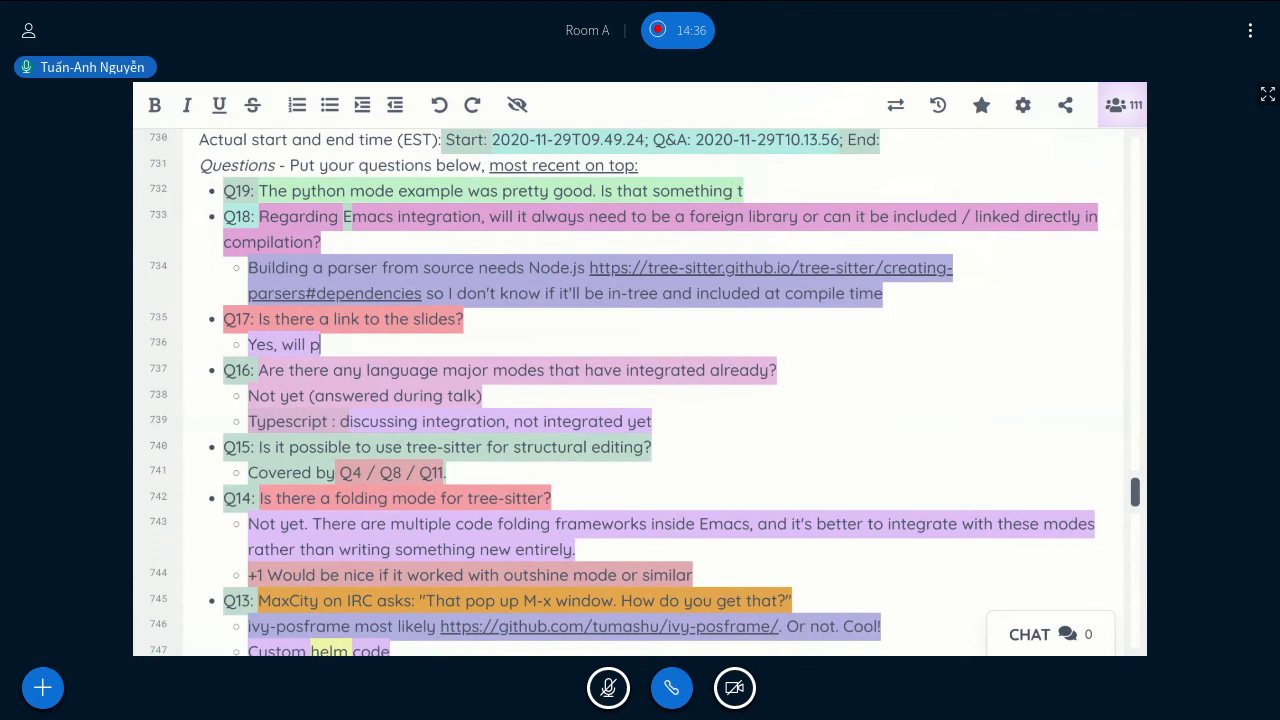
text(ost in IRC later)
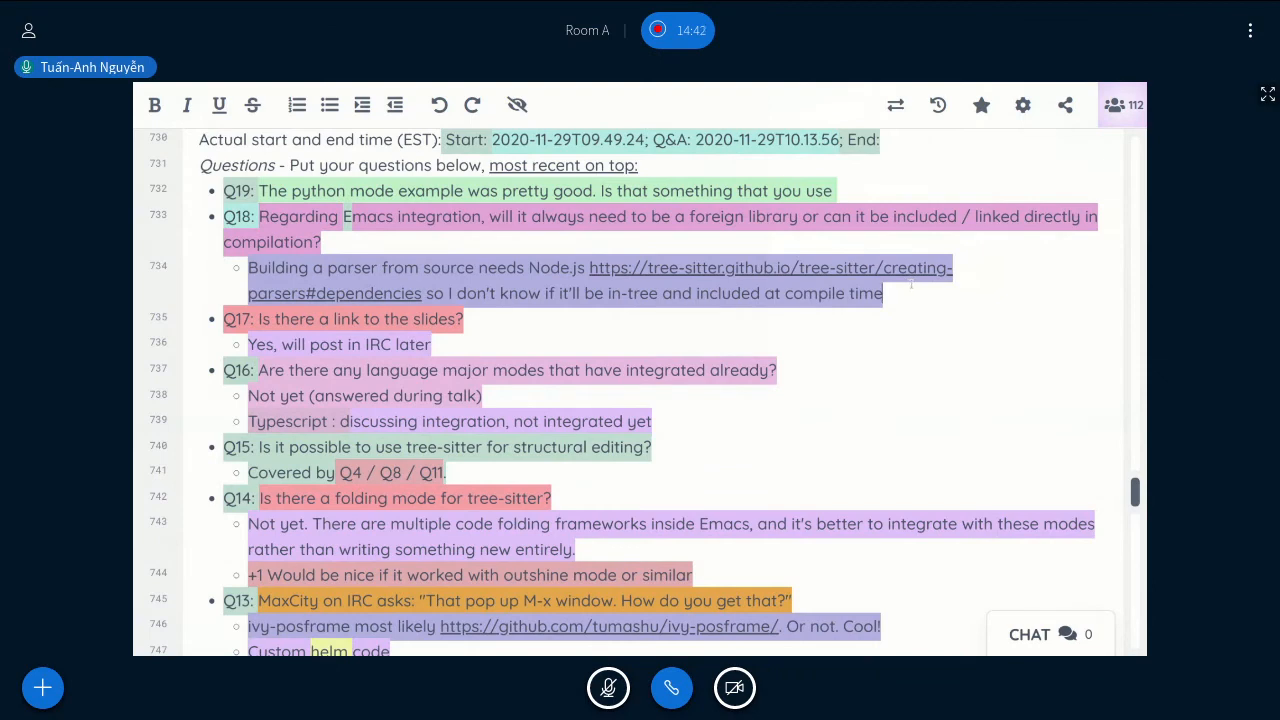
text(already?)
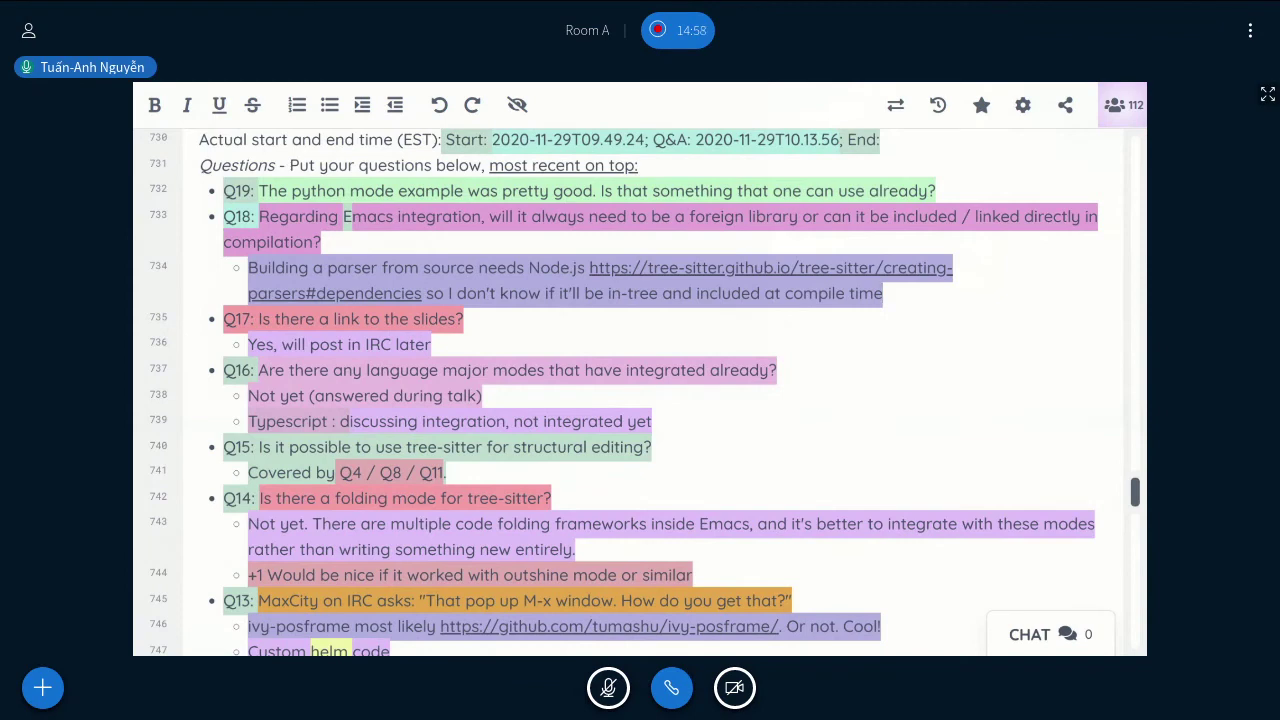
text((D)
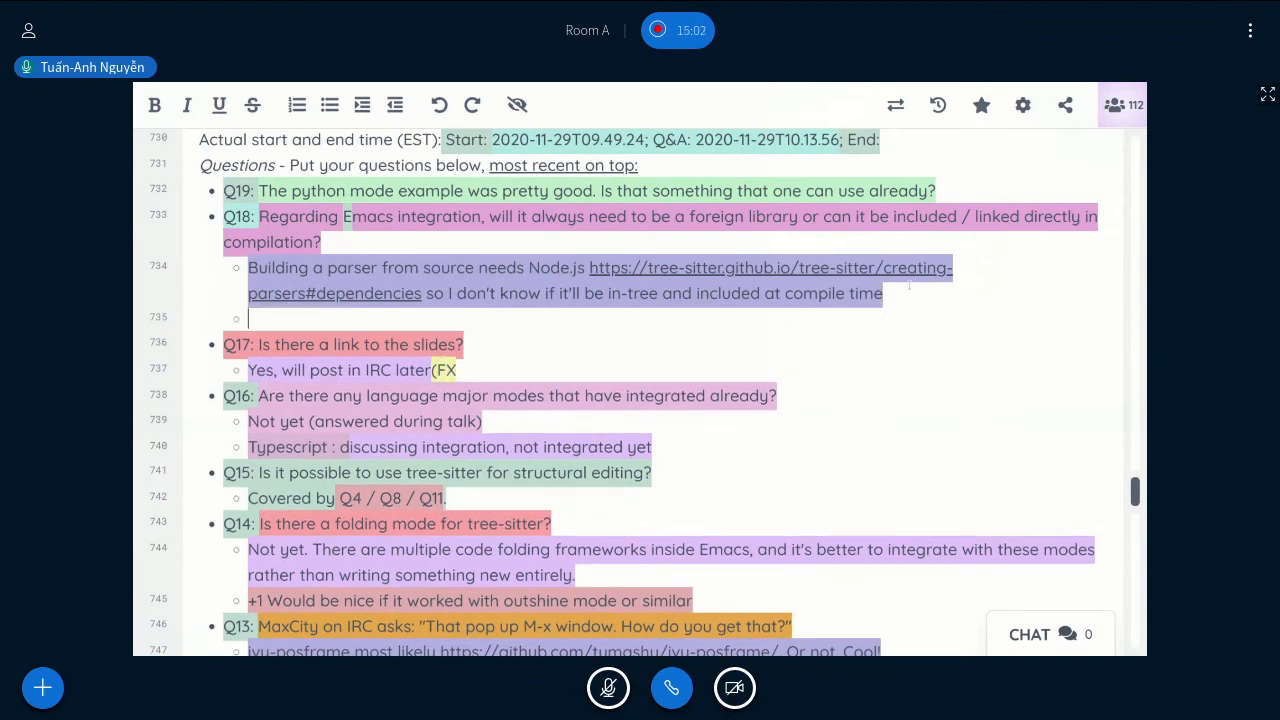
Start Q18's answer with 'Core library' and add a FIXME link note to Q17's answer.
text(Core library)
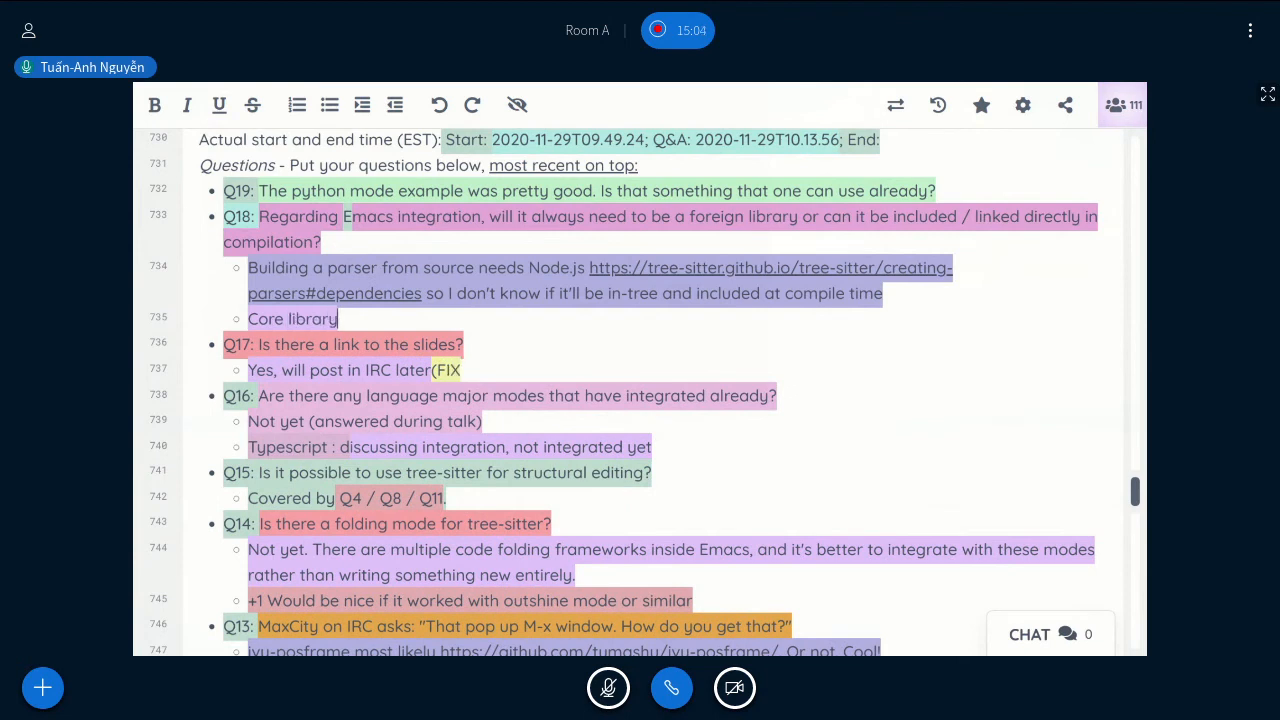
text(ME:)
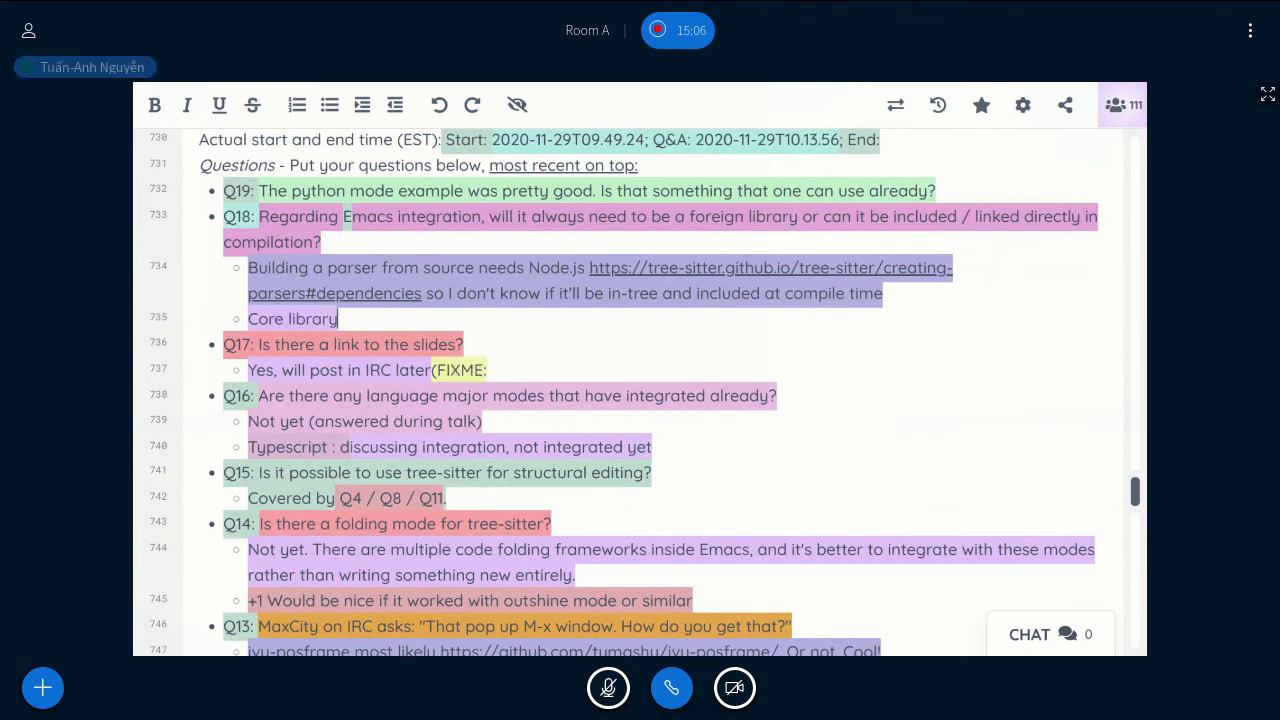
text(link he)
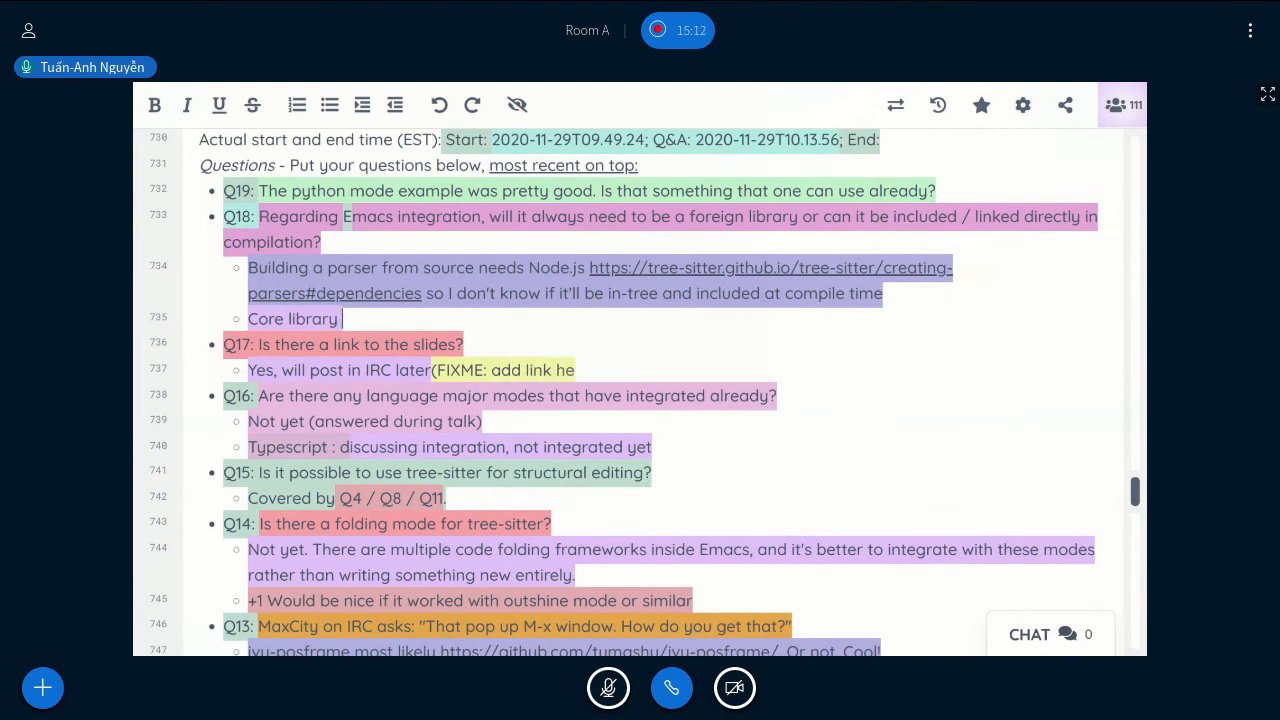
Extend Q18's answer: dynamic module better included in Emacs eventually, definitions distributed separately.
text(dynamic model.)
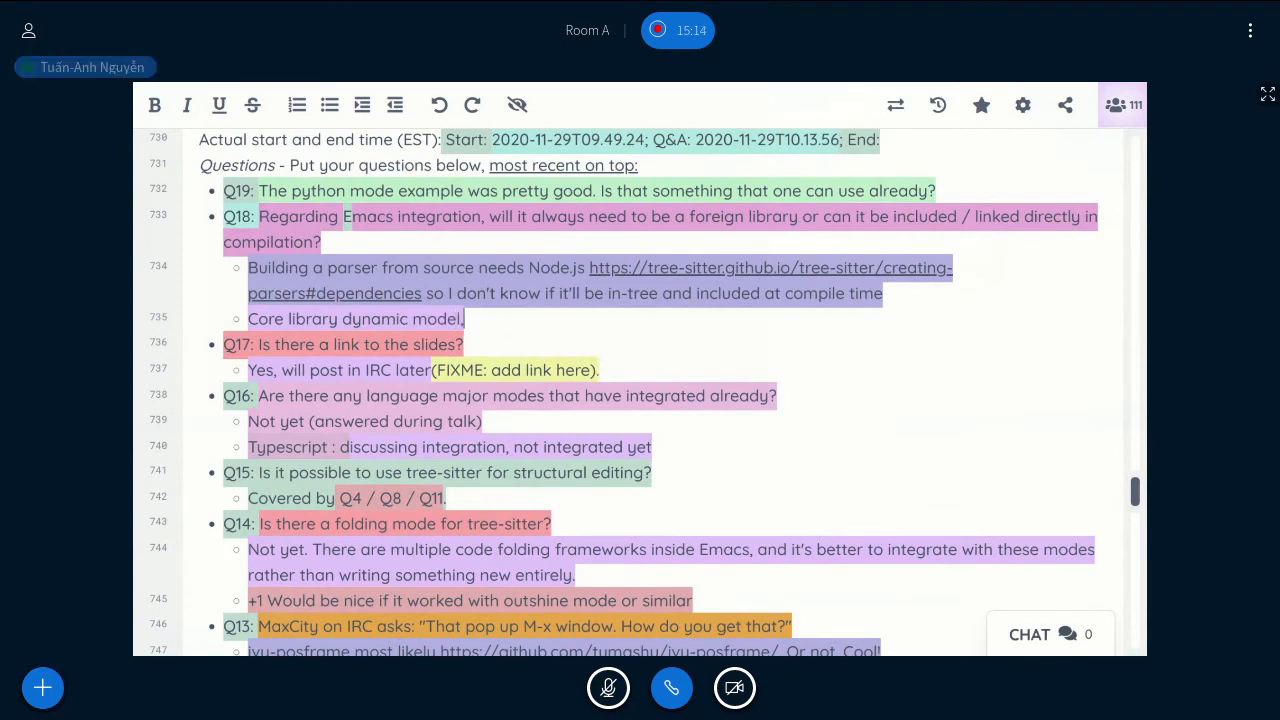
text(would)
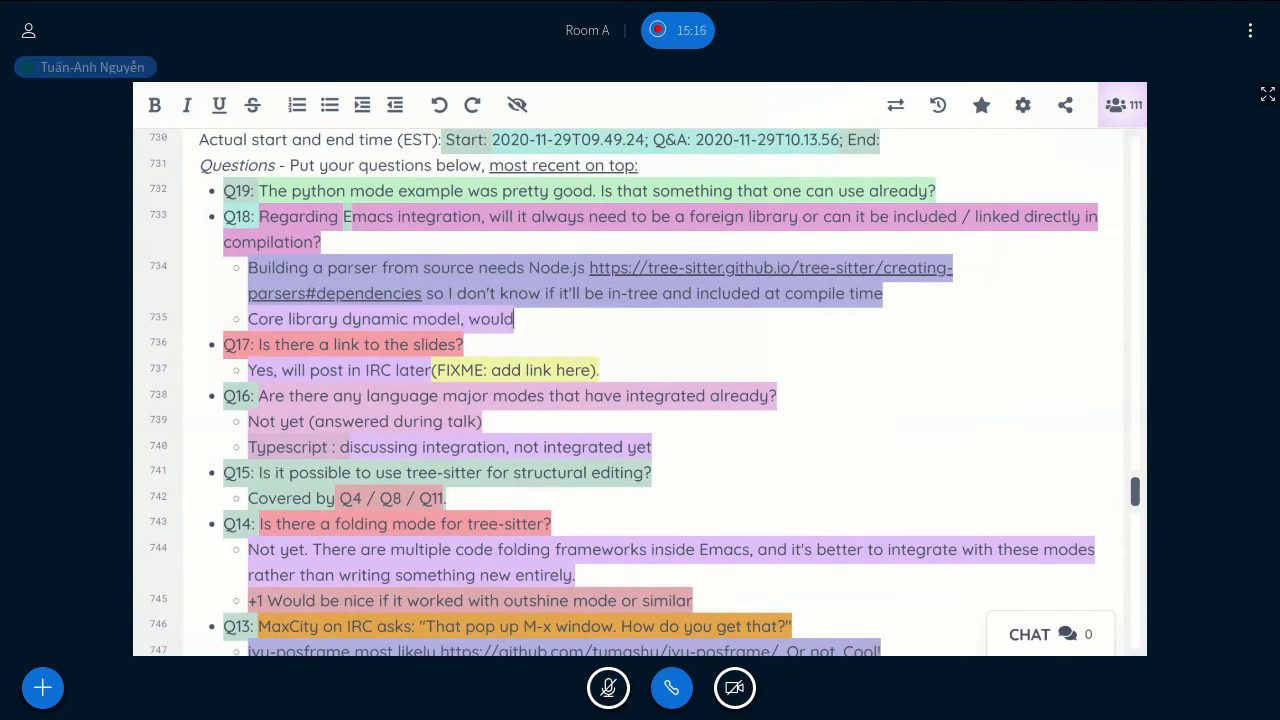
text(be better to be included in core e)
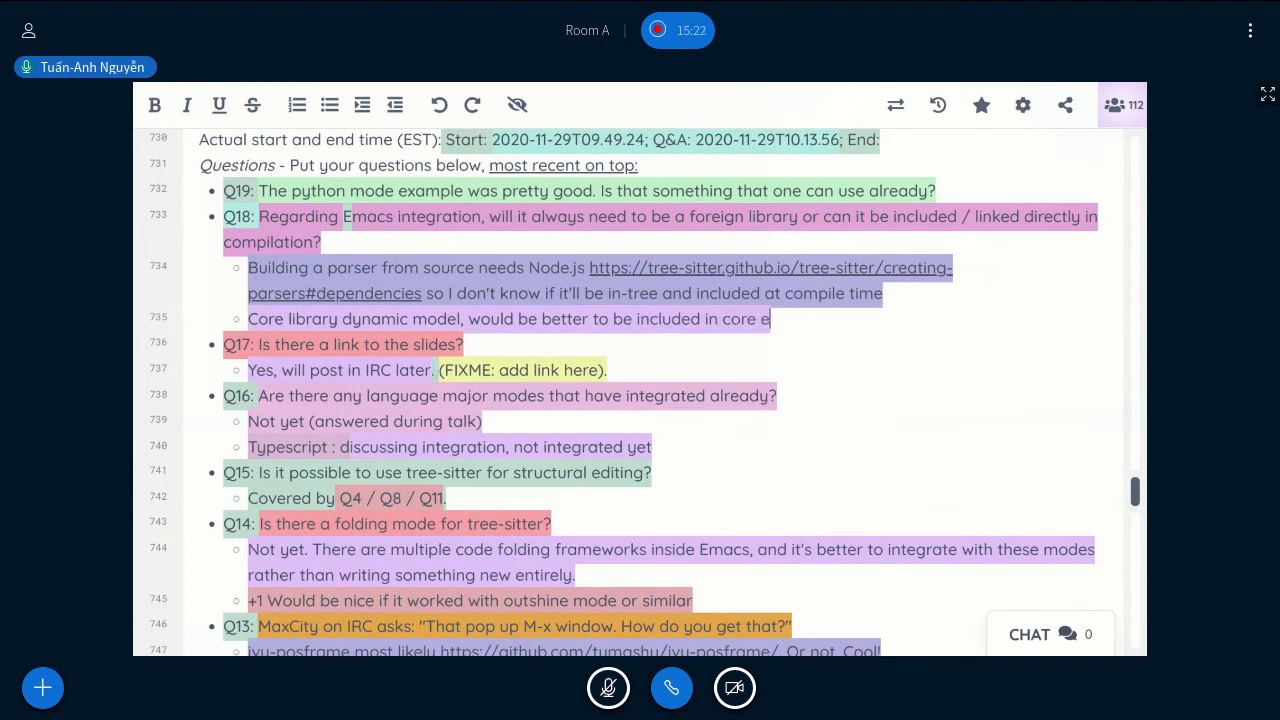
text(Emacs eventually. Language definition)
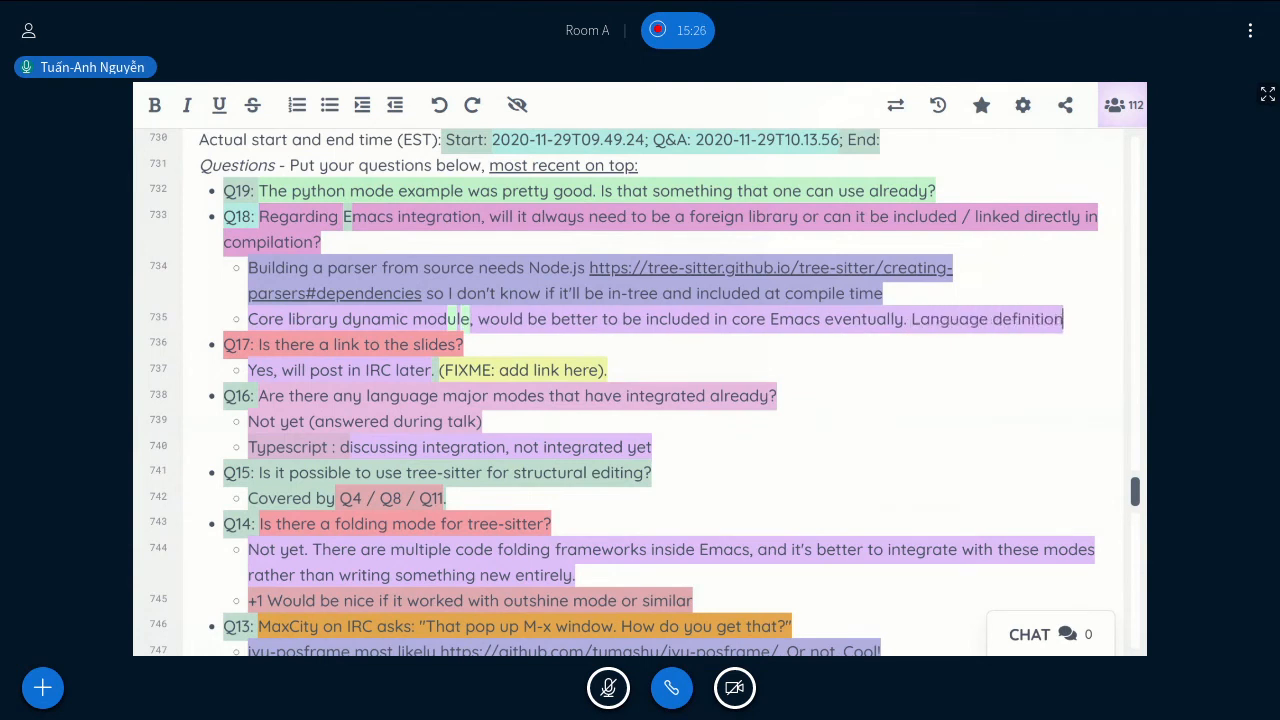
text(might be better u)
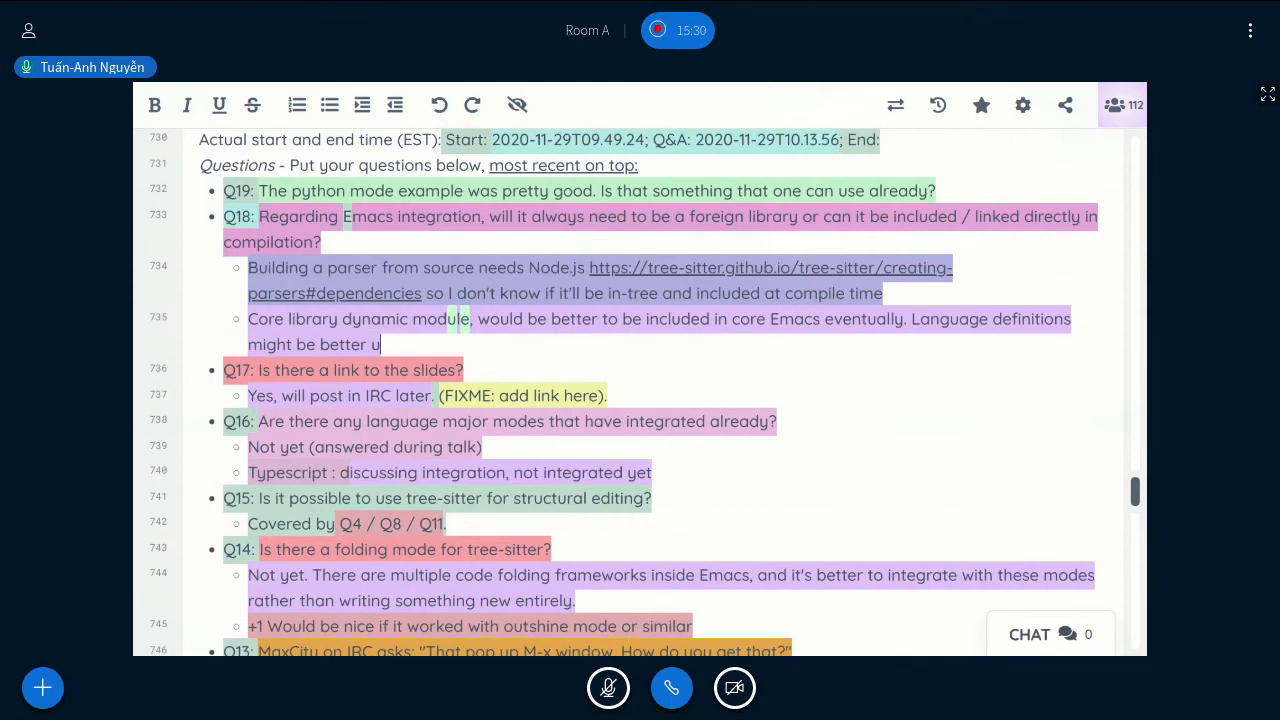
text(distributed)
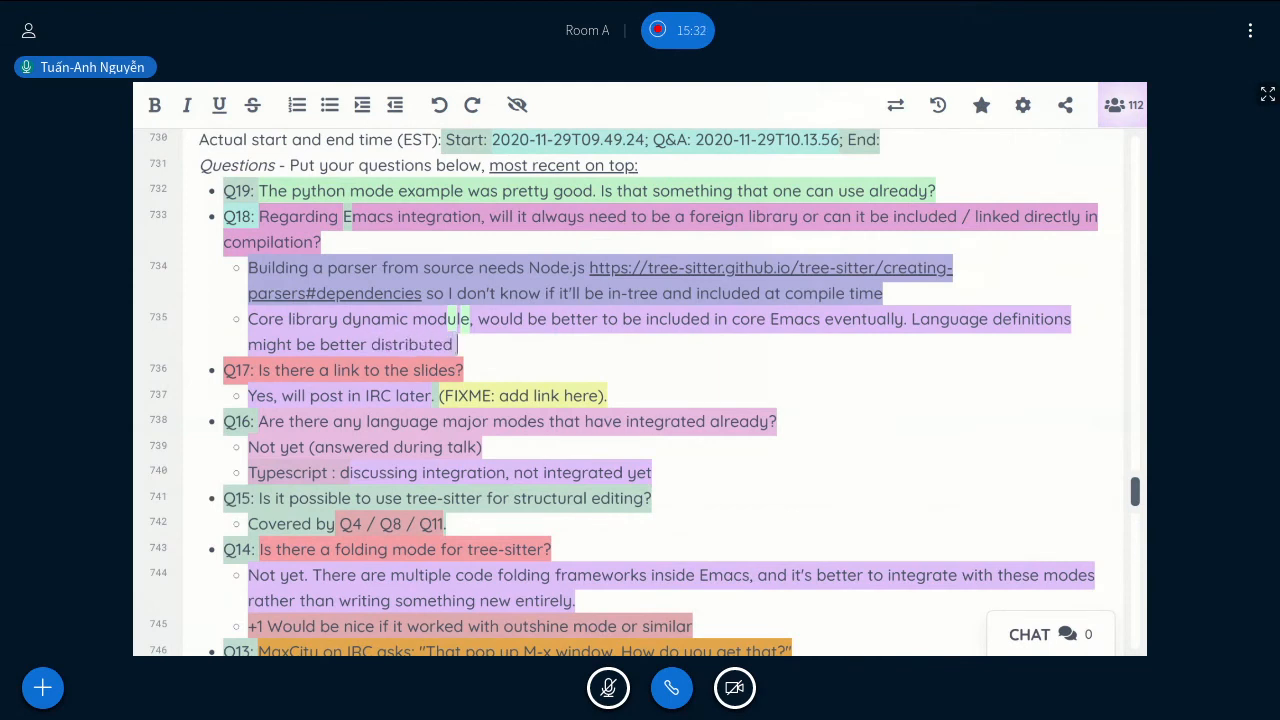
text(separately.)
text(Yes, already)
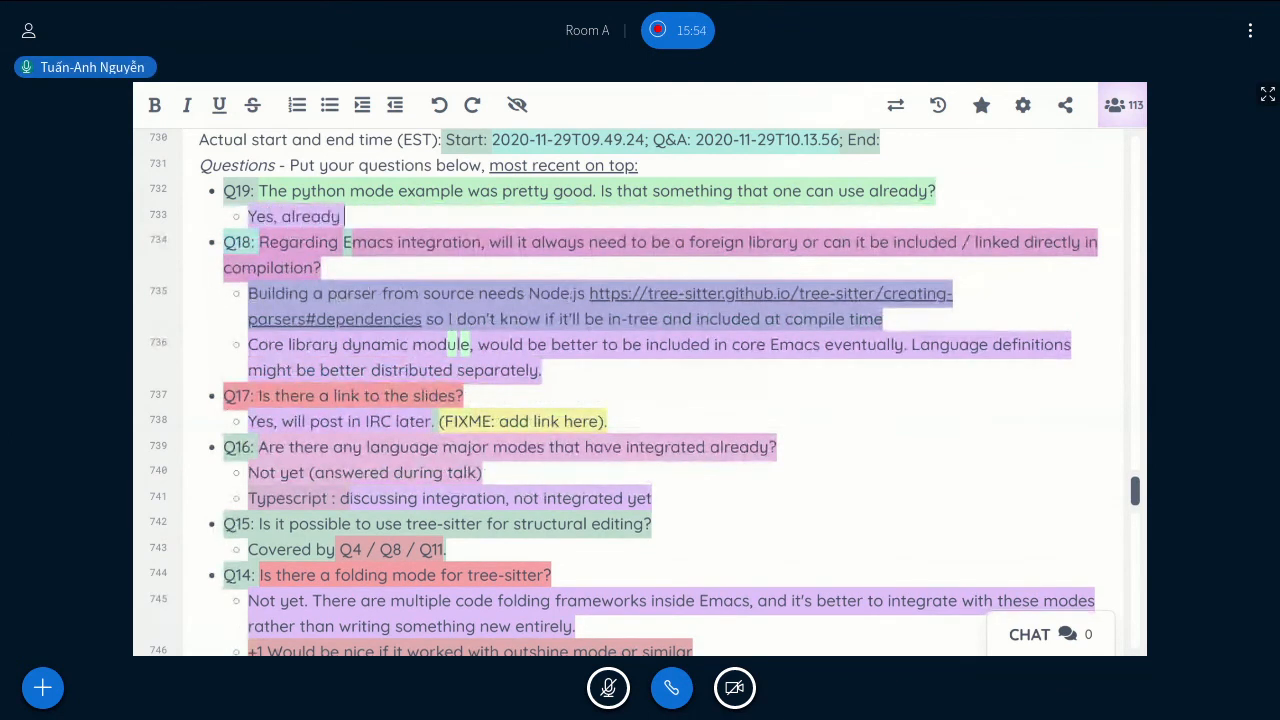
Complete Q19's answer to read 'Yes, already using it at work right now'.
text(using it at work right)
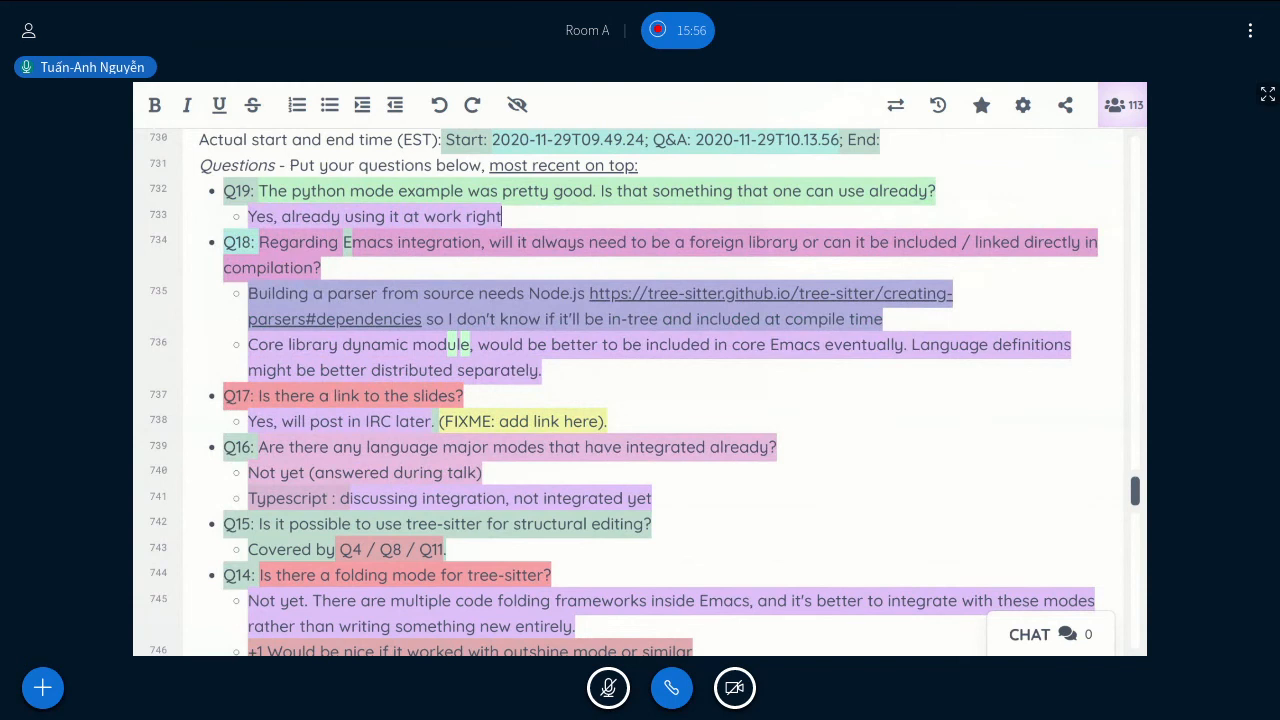
text(now)
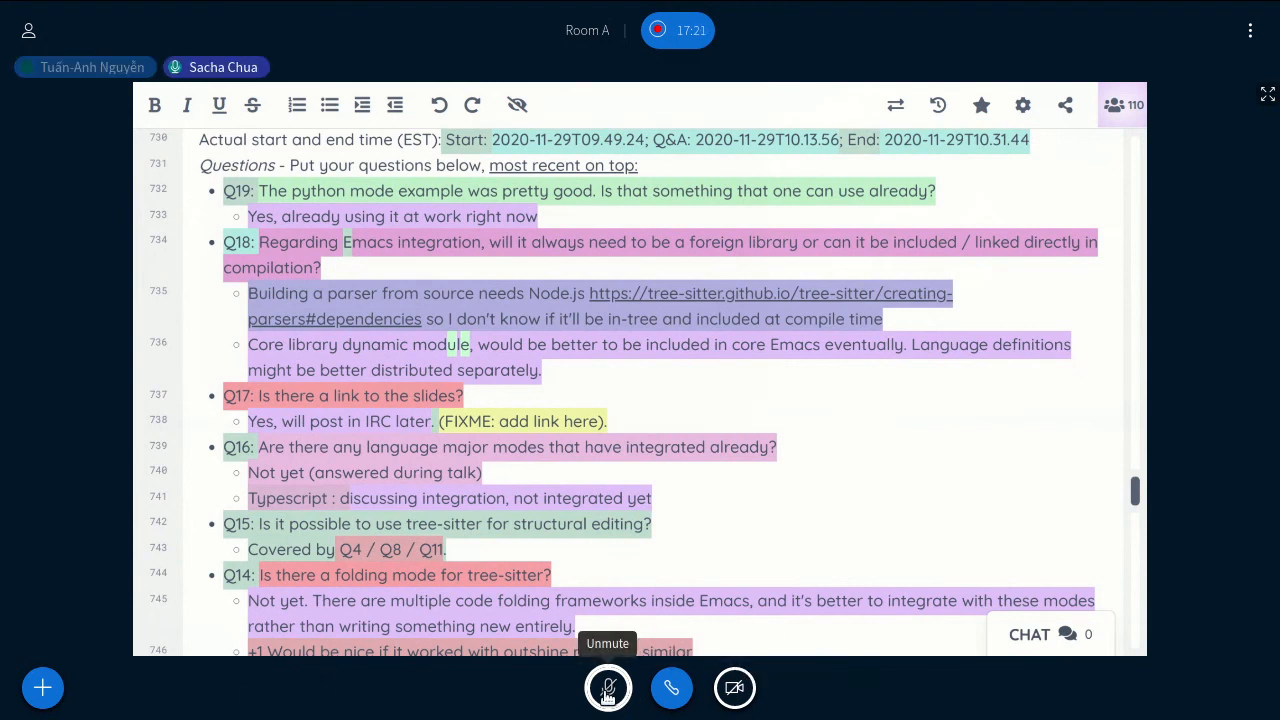
Unmute the microphone from the bottom control bar.
click(608, 688)
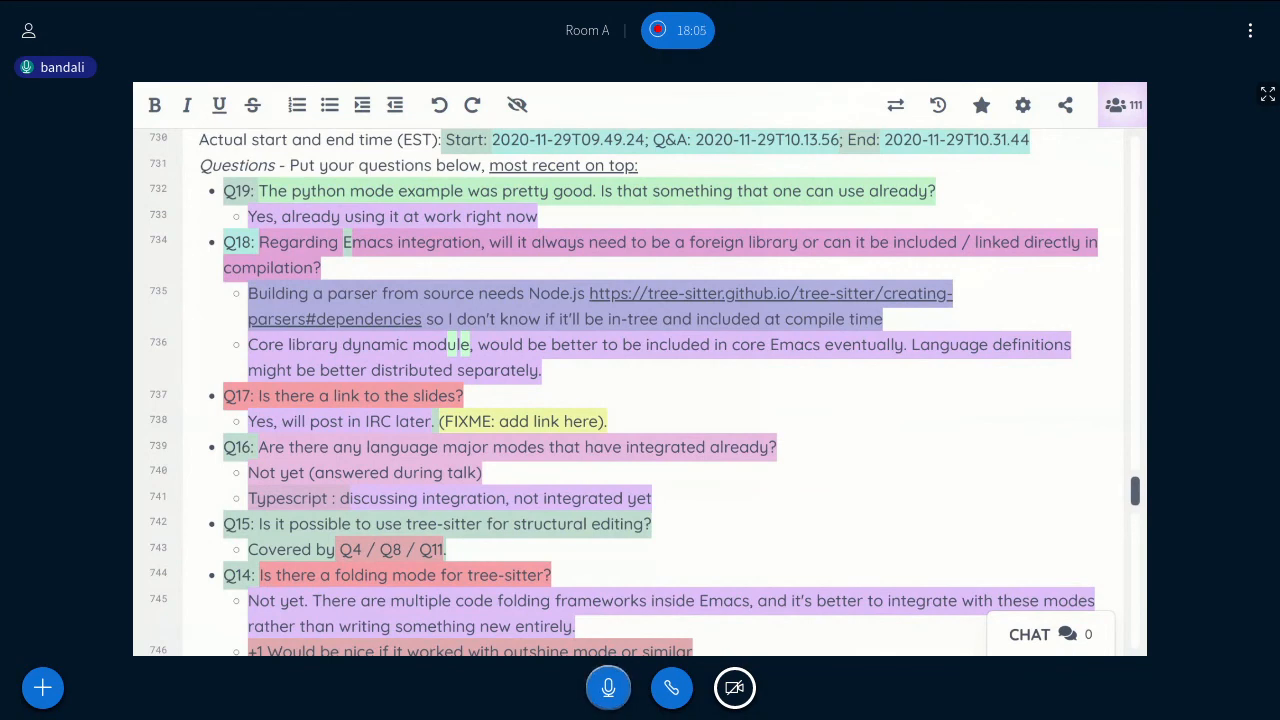
Add a new top question Q20 above Q19, so far reading 'can we integ'.
text(Q30)
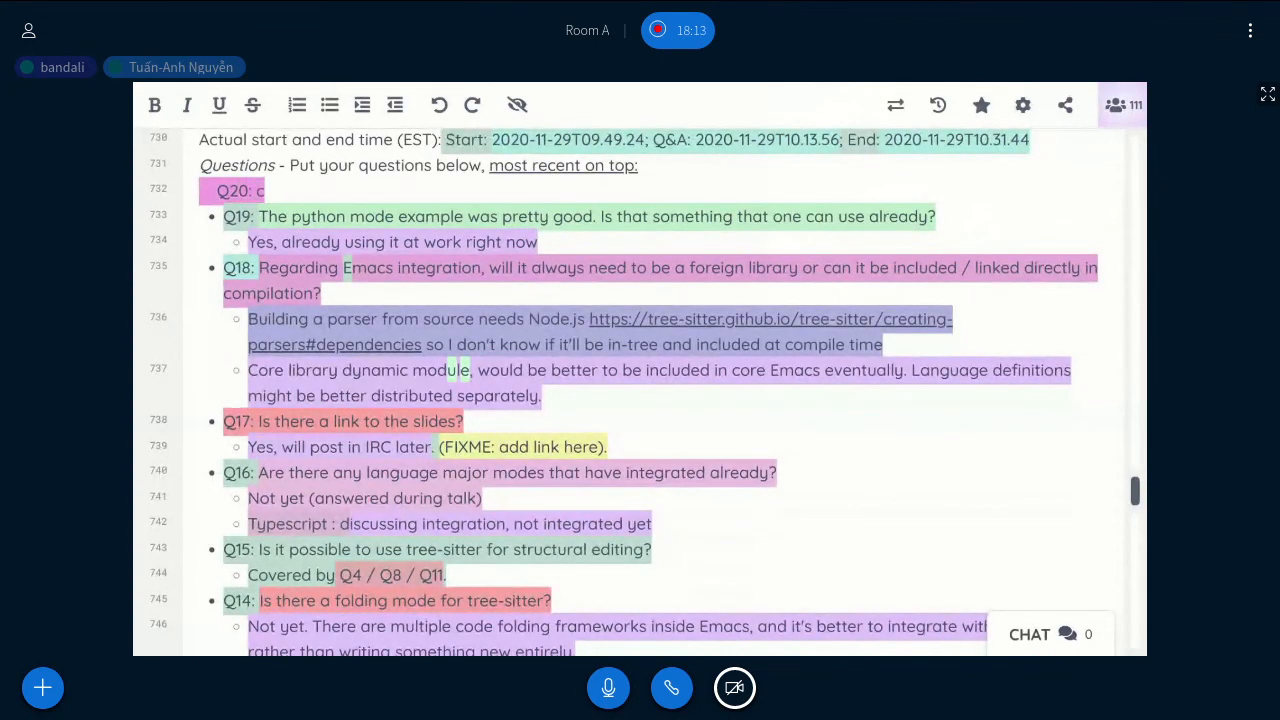
text(an we)
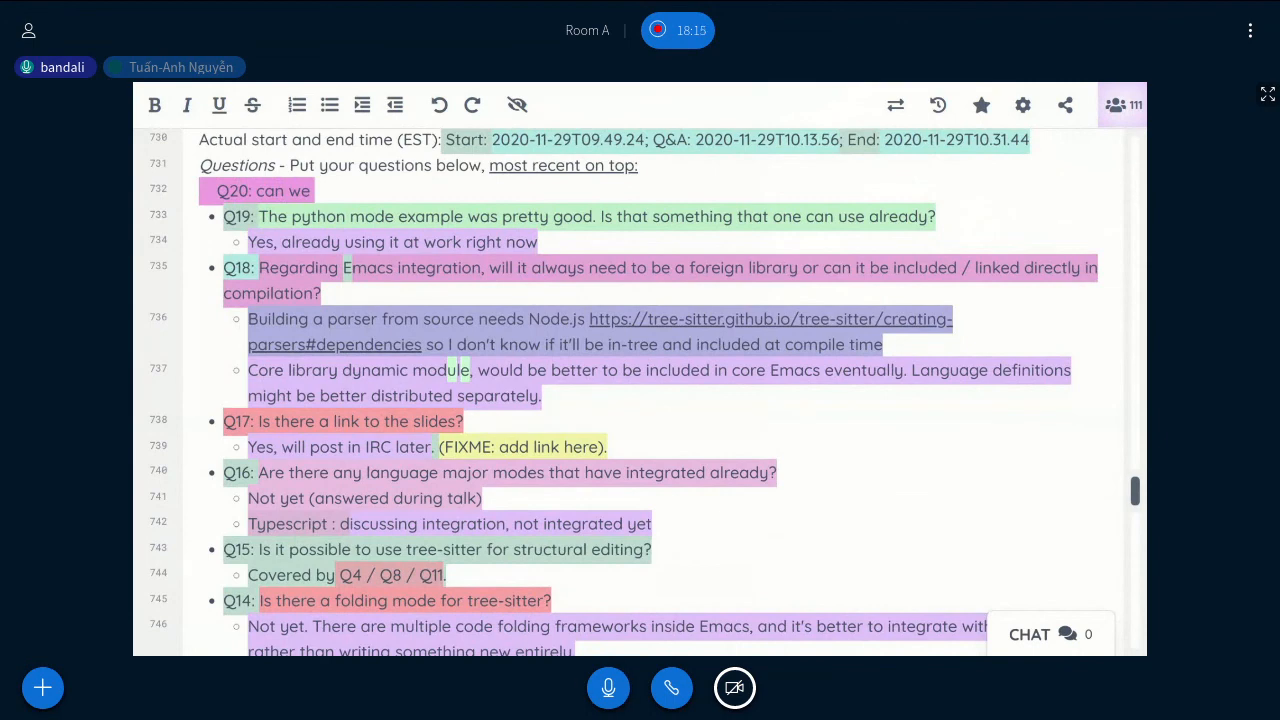
text(integ)
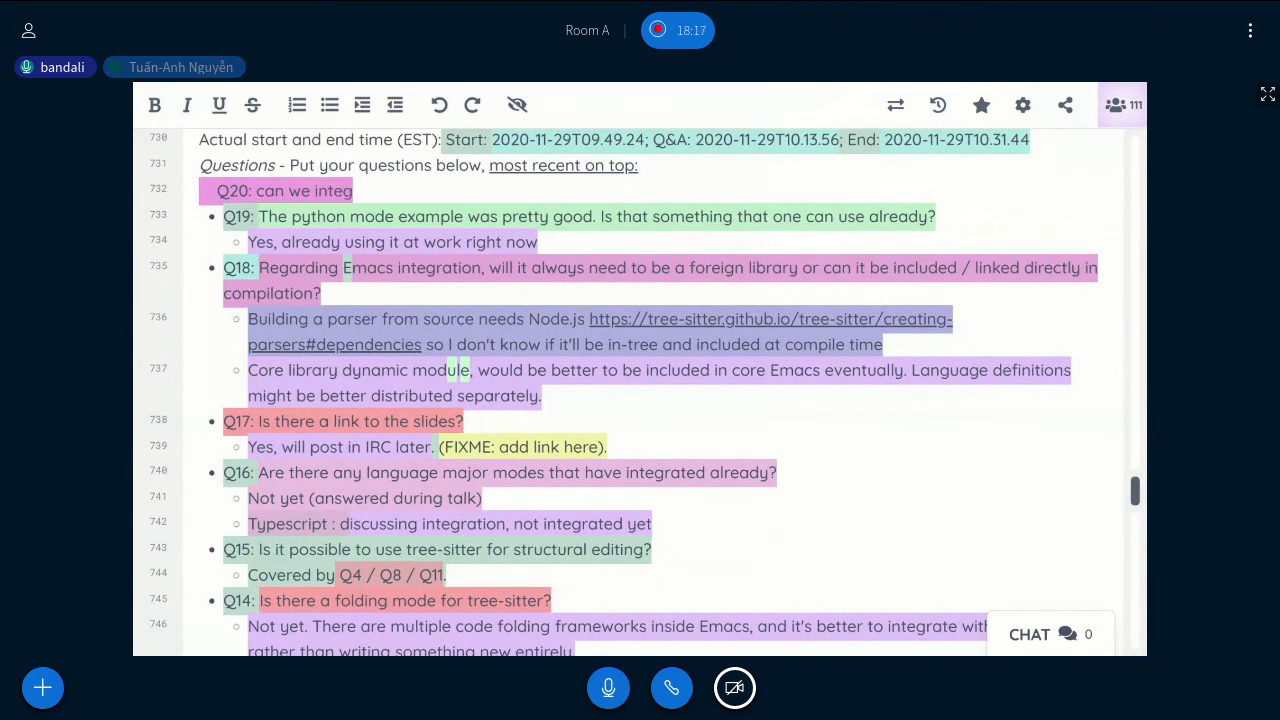